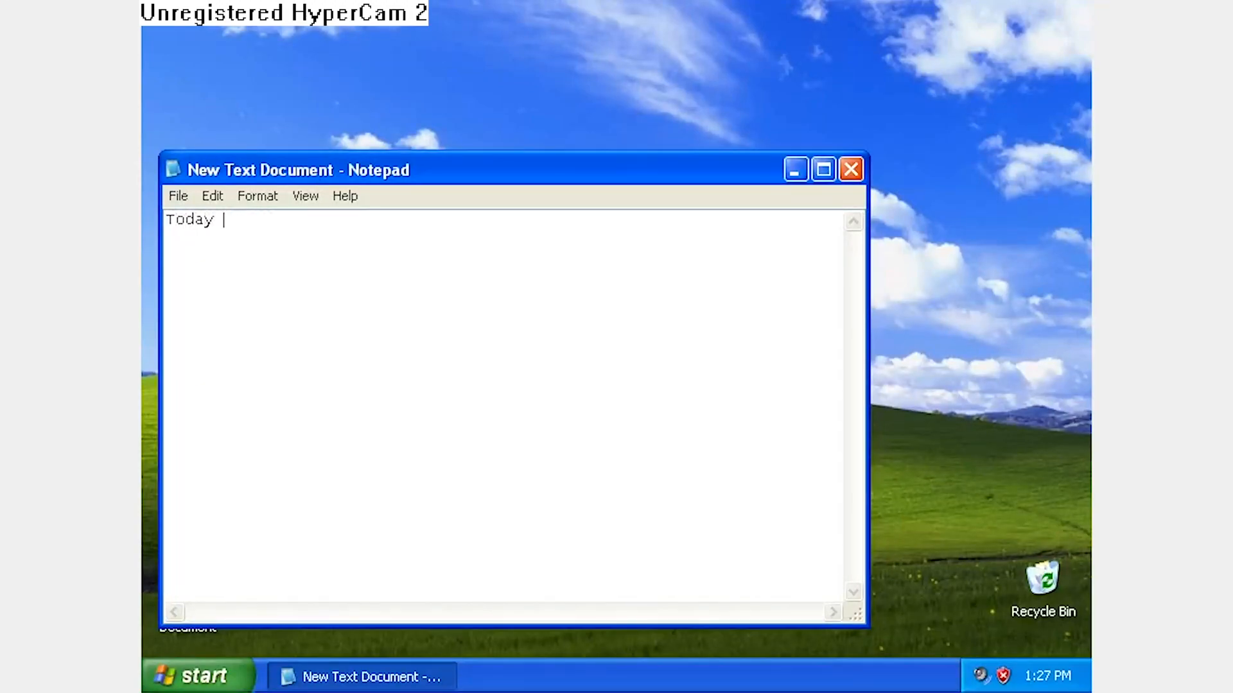
# Type the joke '100% real deepfake' intro and the social security number request.
pyautogui.write('i wilo bve showing you how to make 100%')
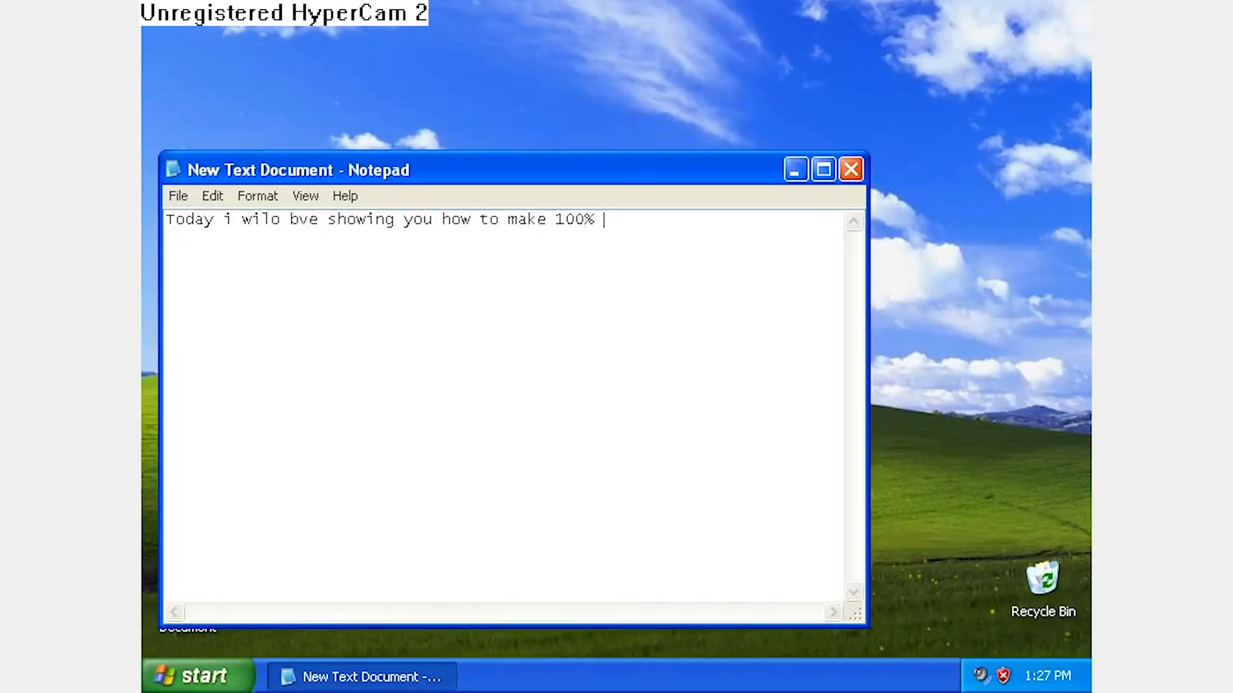
pyautogui.write('real deepfake no virrus')
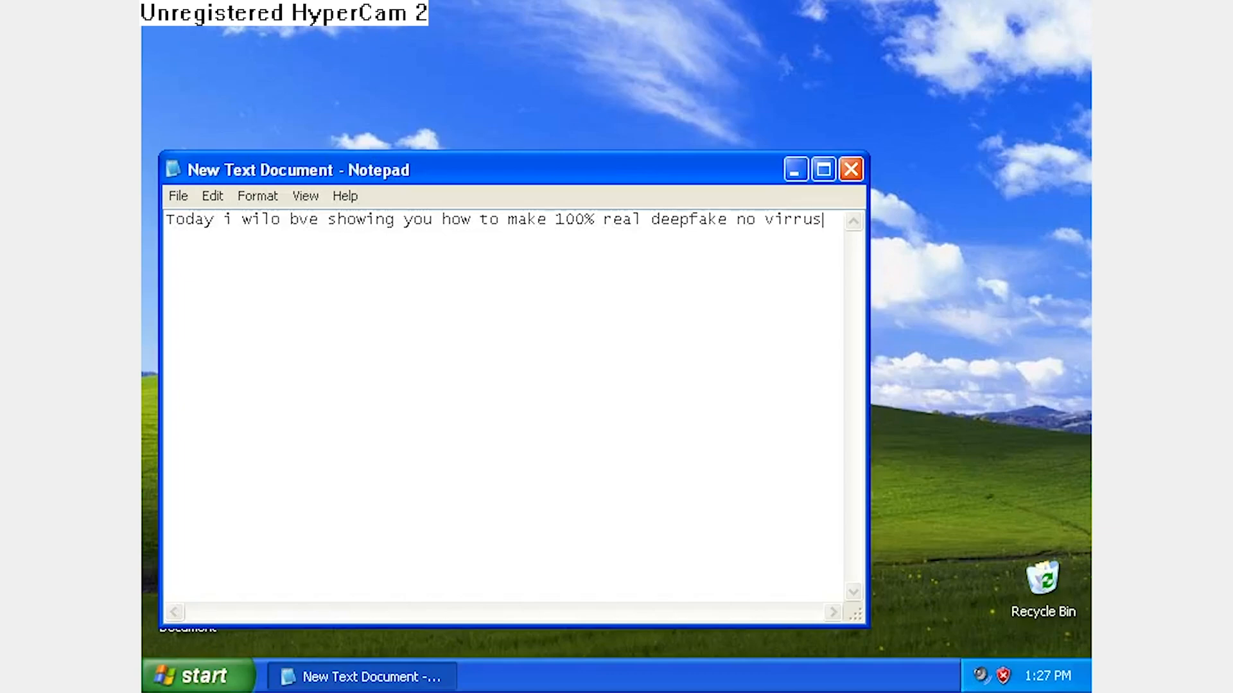
pyautogui.write('To start, send')
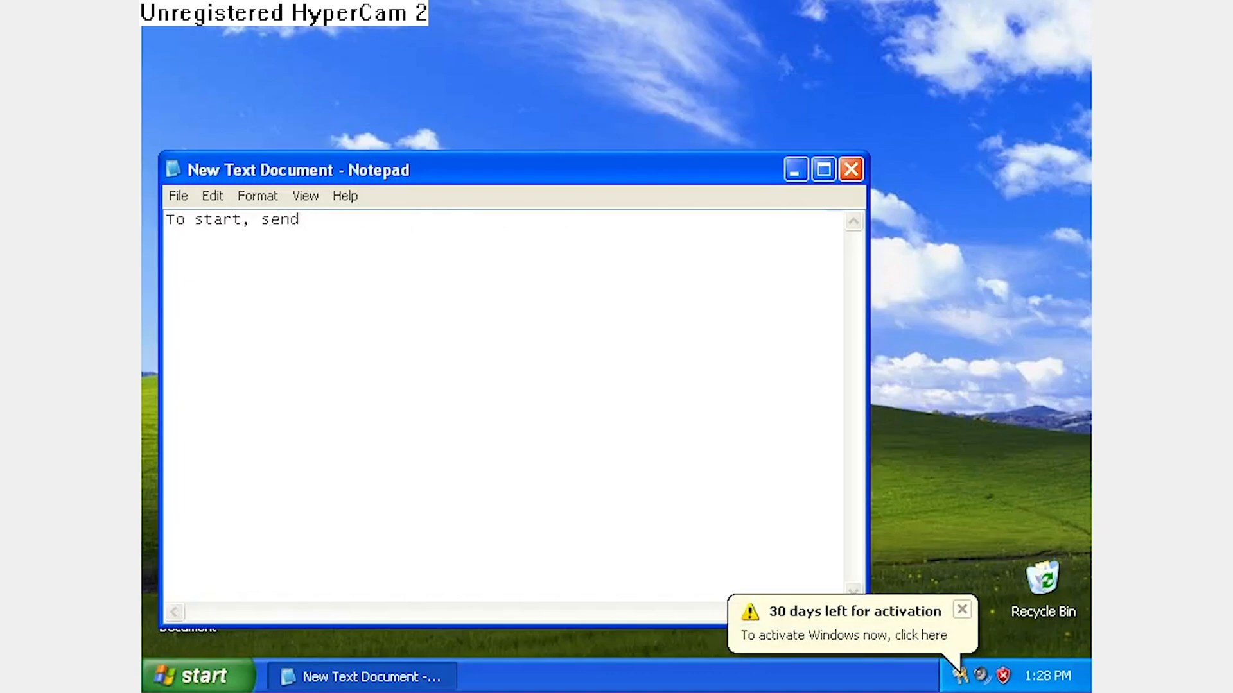
pyautogui.write('your social sequrity nu,ber')
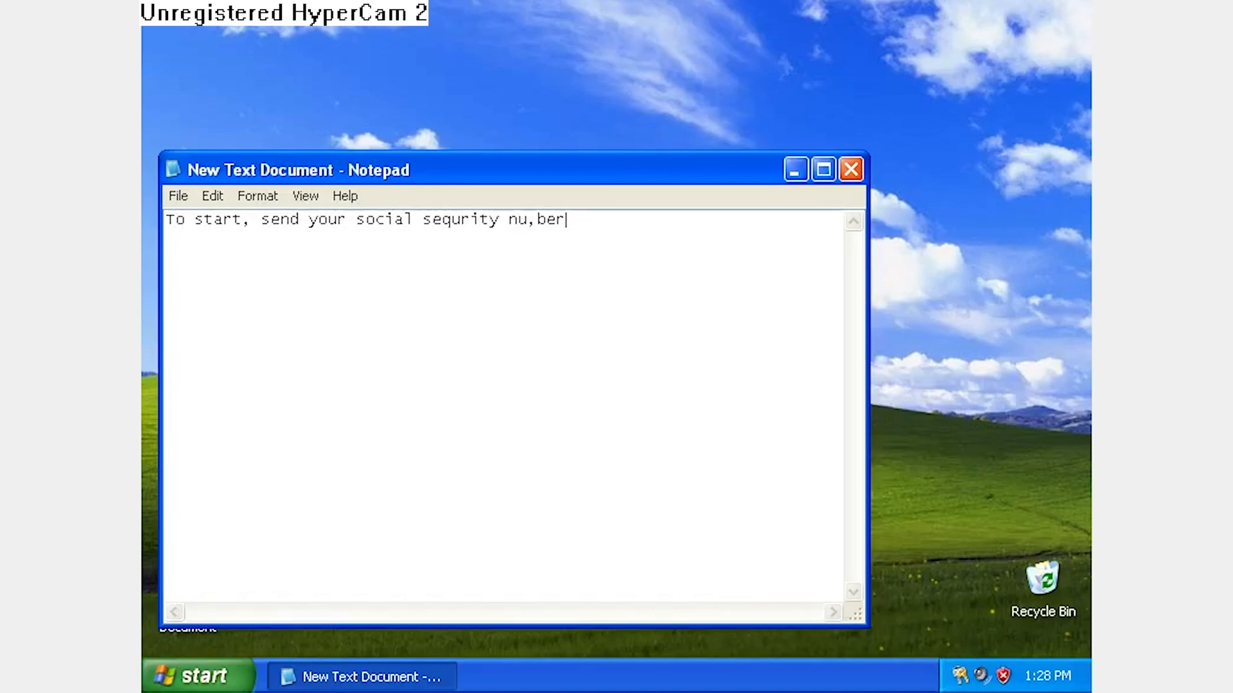
pyautogui.write('to 100%novirusscam')
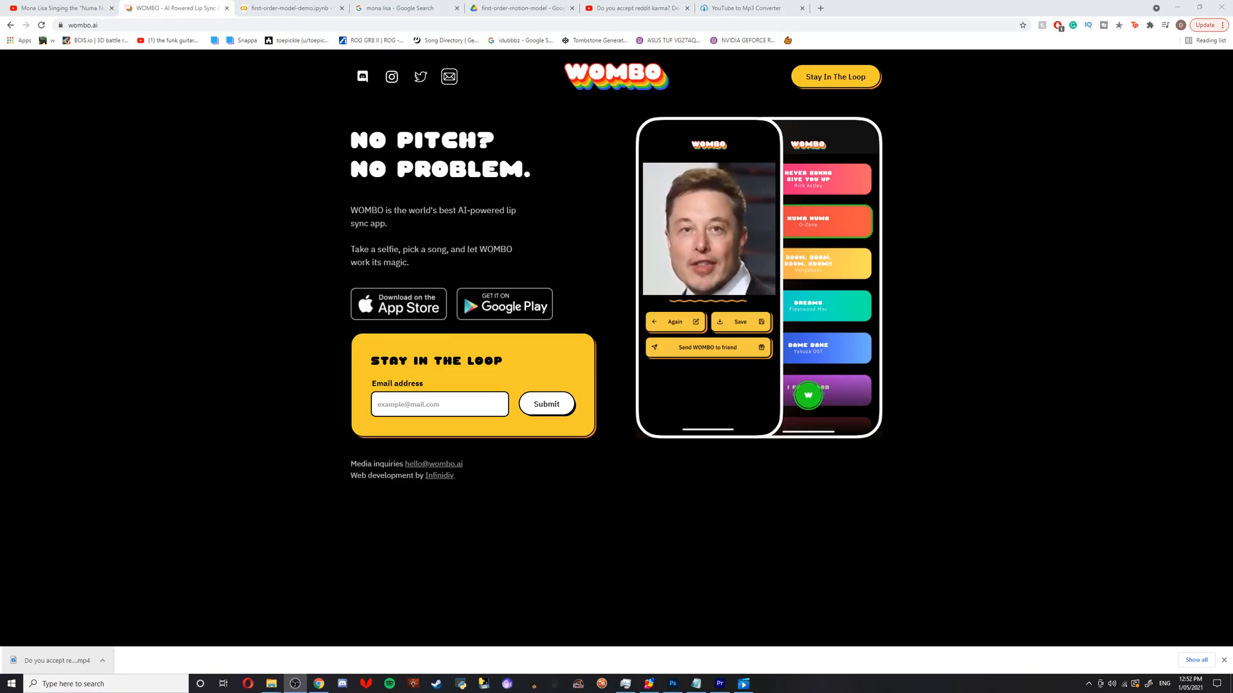
# Switch to the YouTube video of Mona Lisa singing 'Numa Numa'.
pyautogui.click(61, 8)
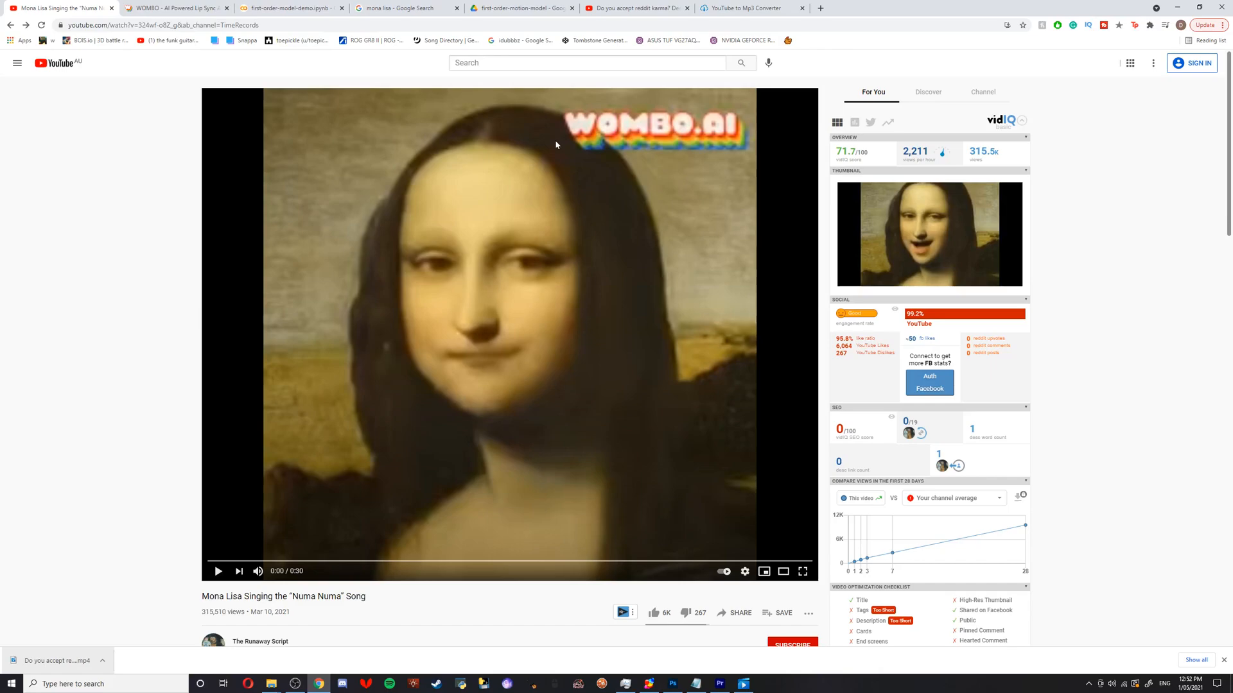
pyautogui.moveTo(542, 181)
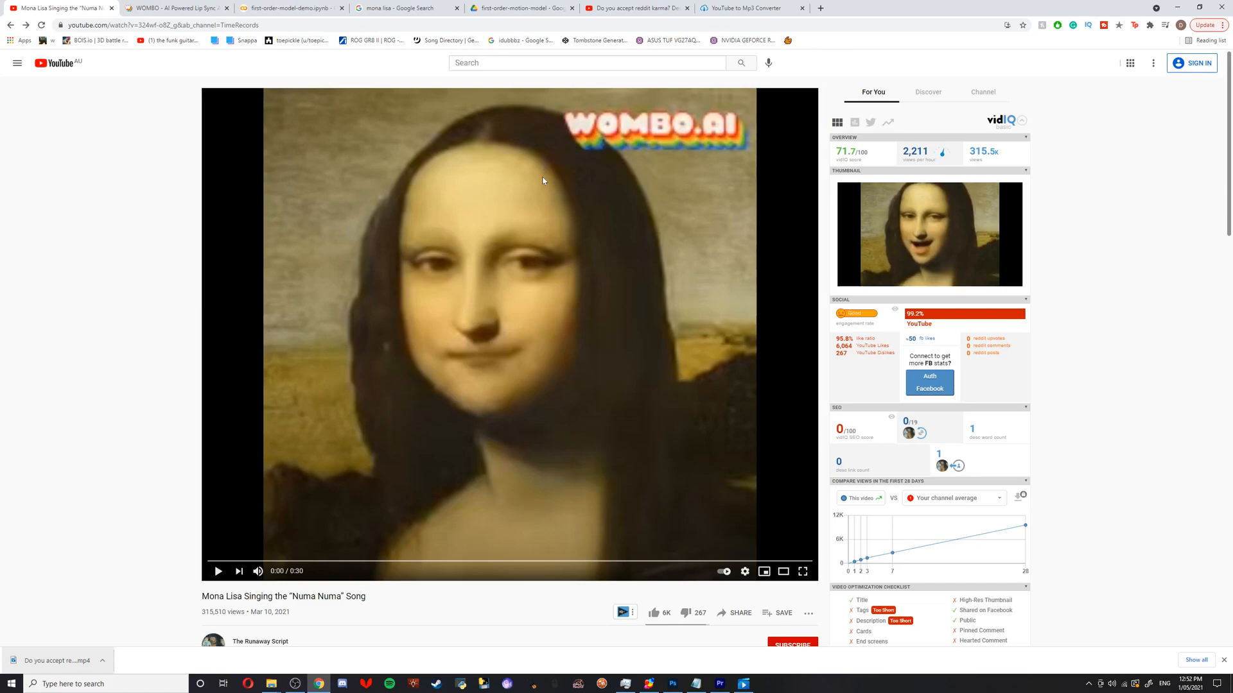
# Bring up the mona lisa Google Images results and preview the Wikipedia painting.
pyautogui.click(405, 8)
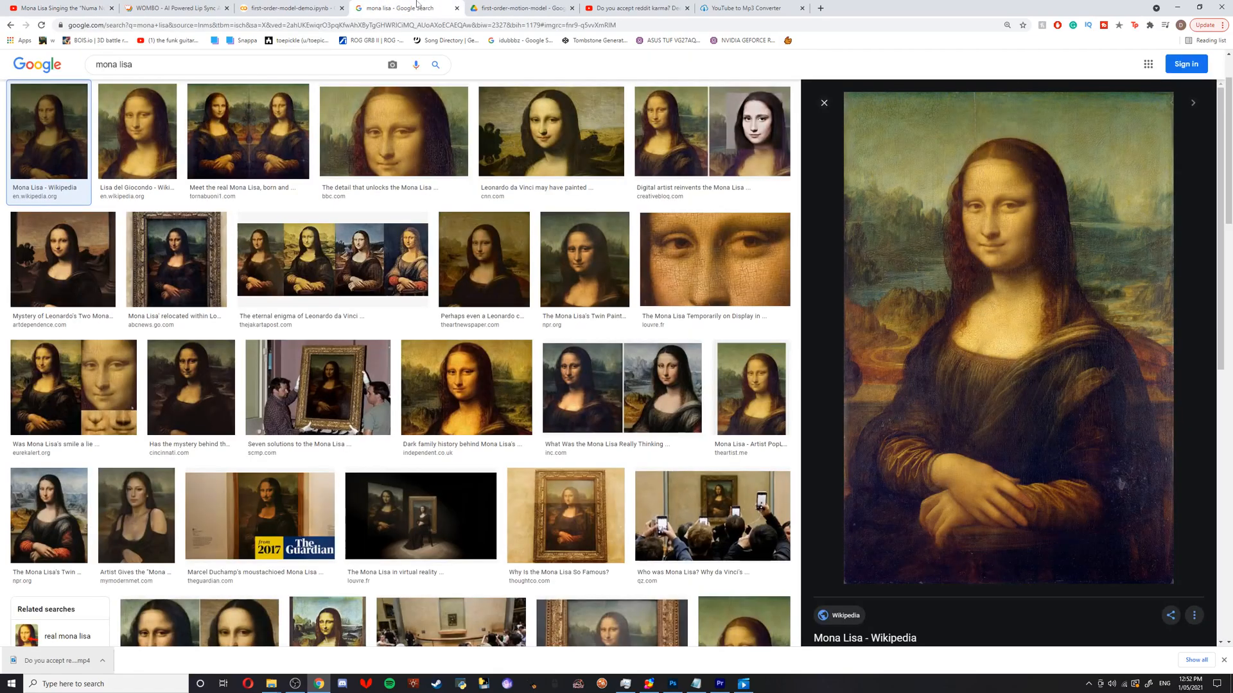
pyautogui.moveTo(996, 207)
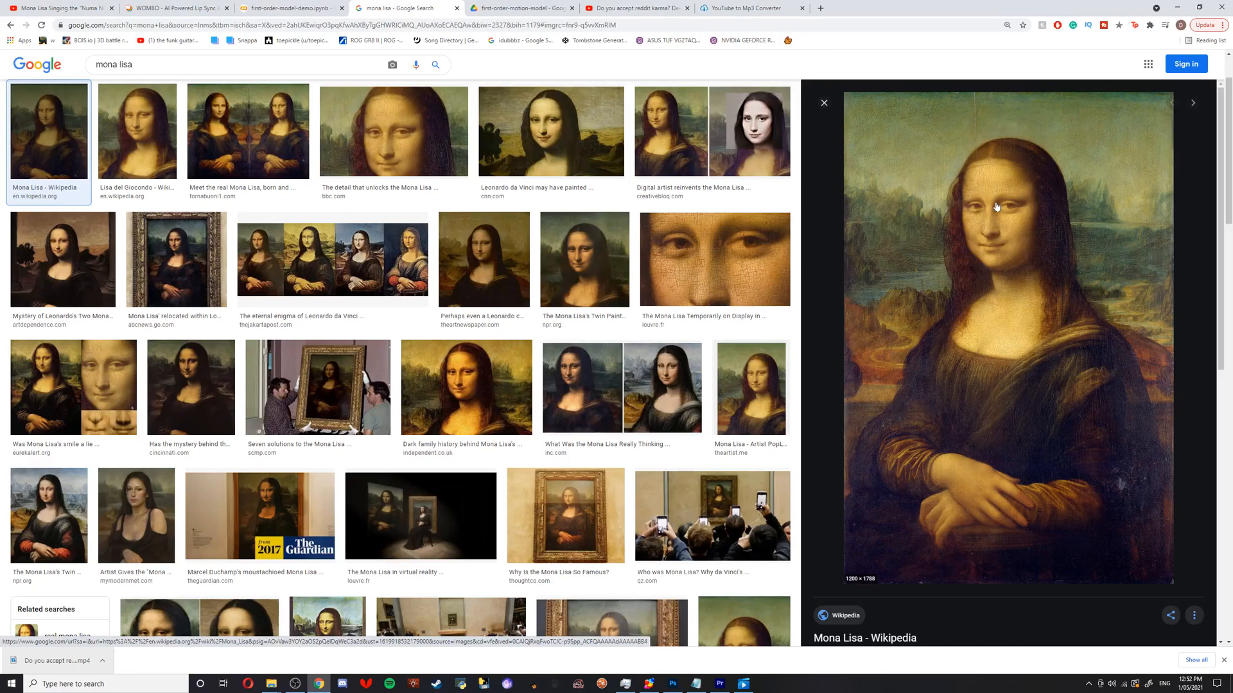
pyautogui.moveTo(731, 364)
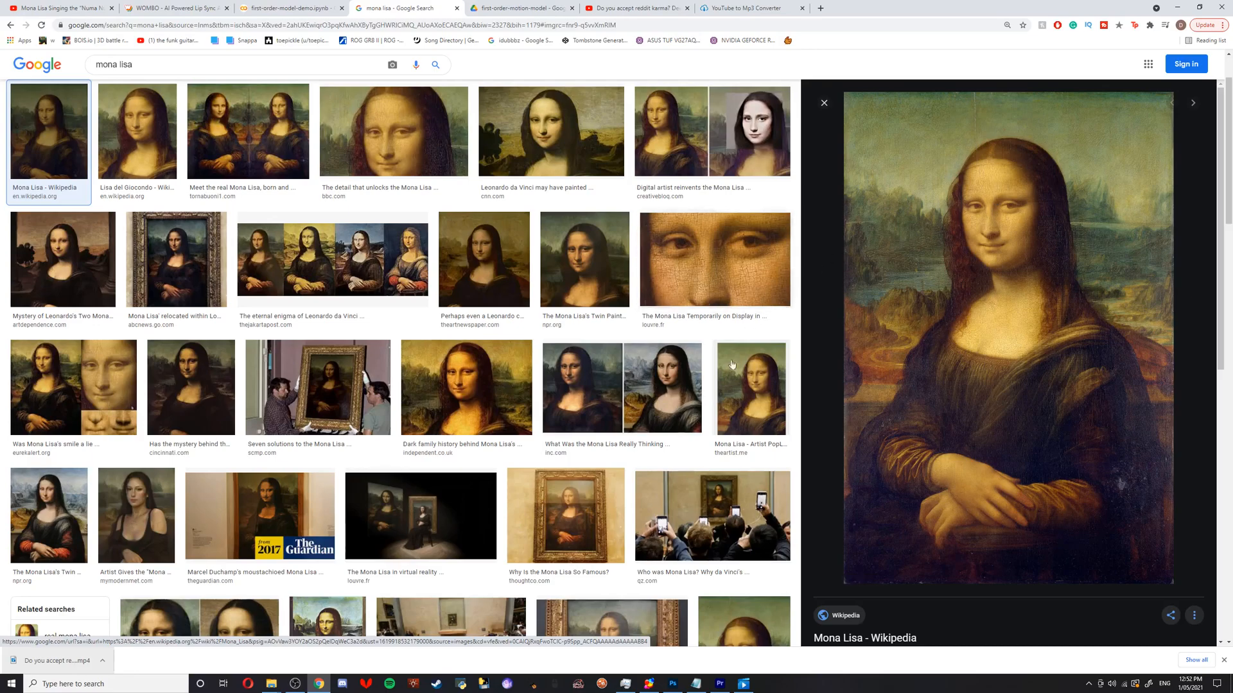
pyautogui.click(671, 683)
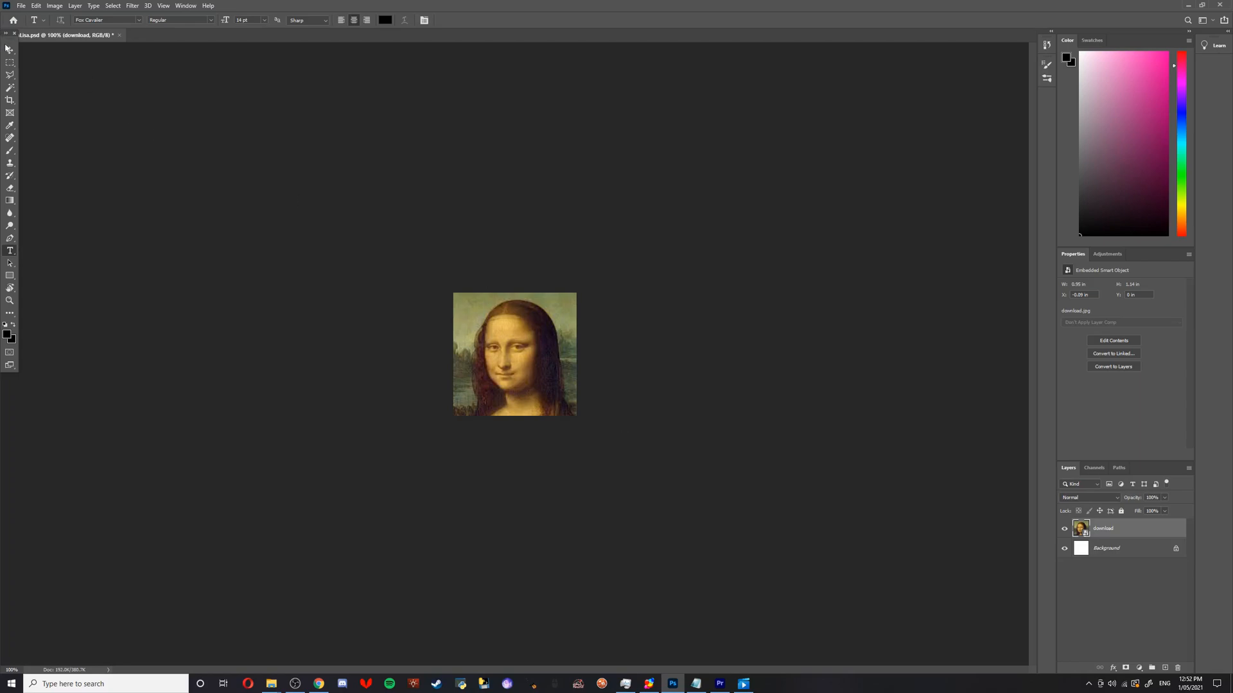
# Commit the placed Mona Lisa image on the Photoshop canvas.
pyautogui.click(10, 49)
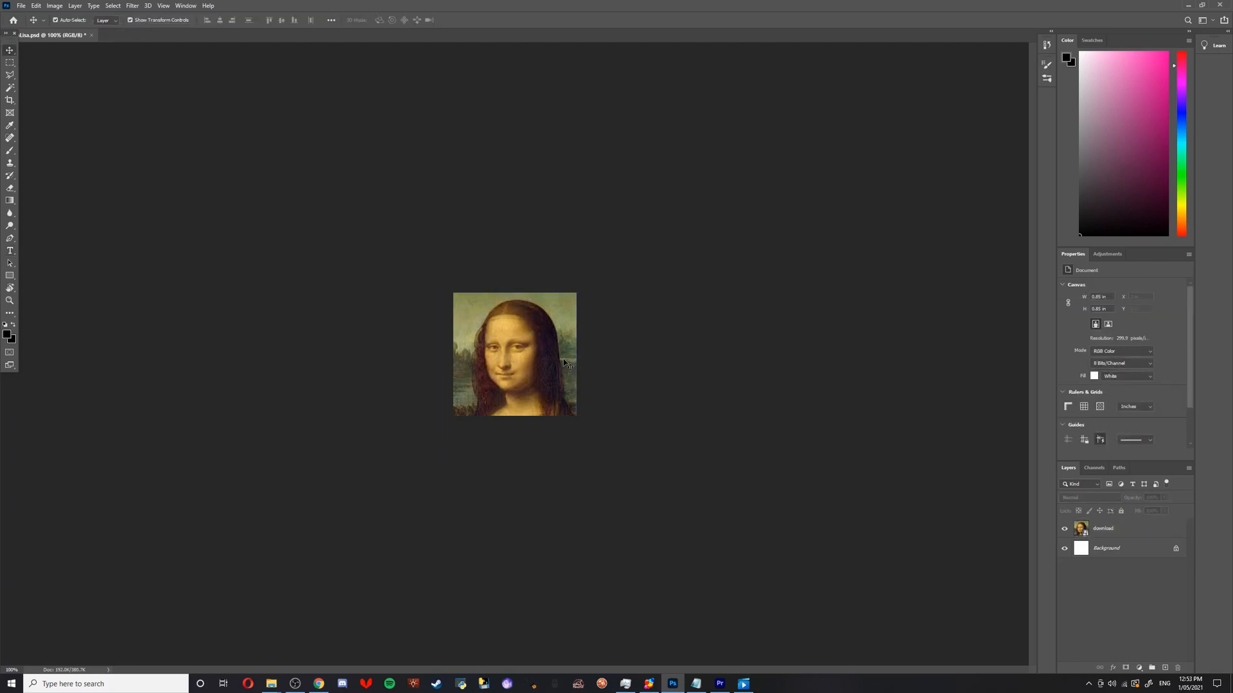
pyautogui.moveTo(529, 358)
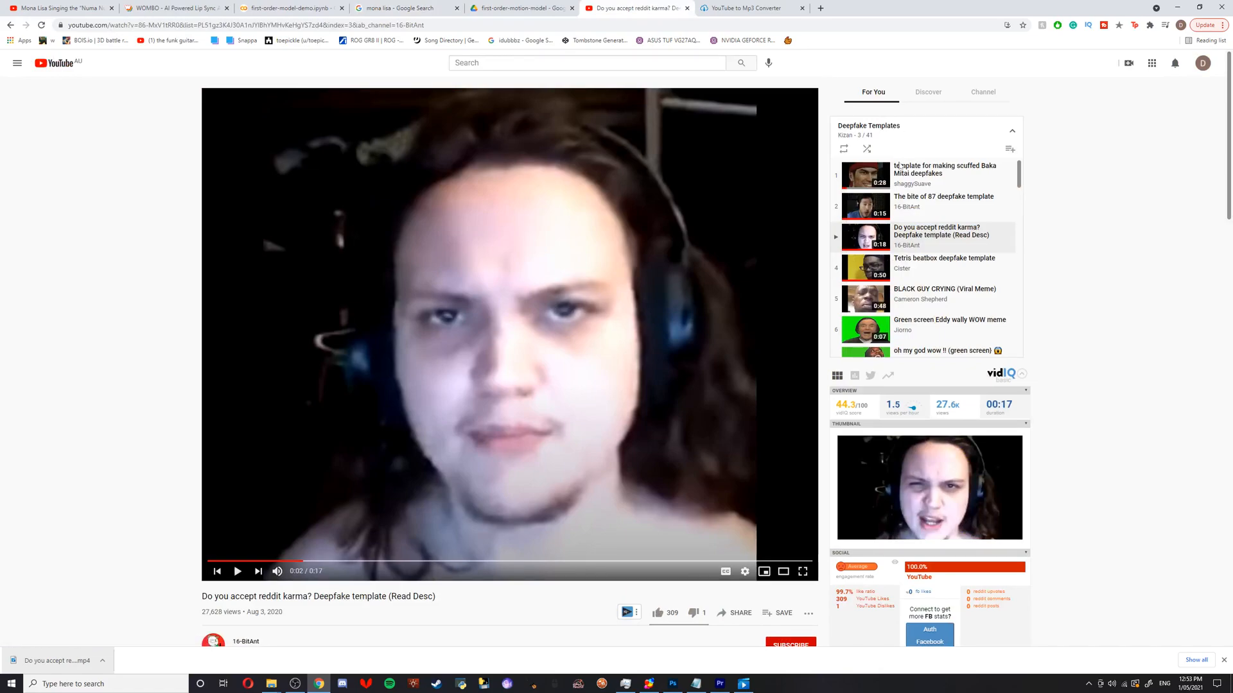
# Scroll the Deepfake Templates playlist beside the 'Do you accept reddit karma?' video.
pyautogui.scroll(-3)
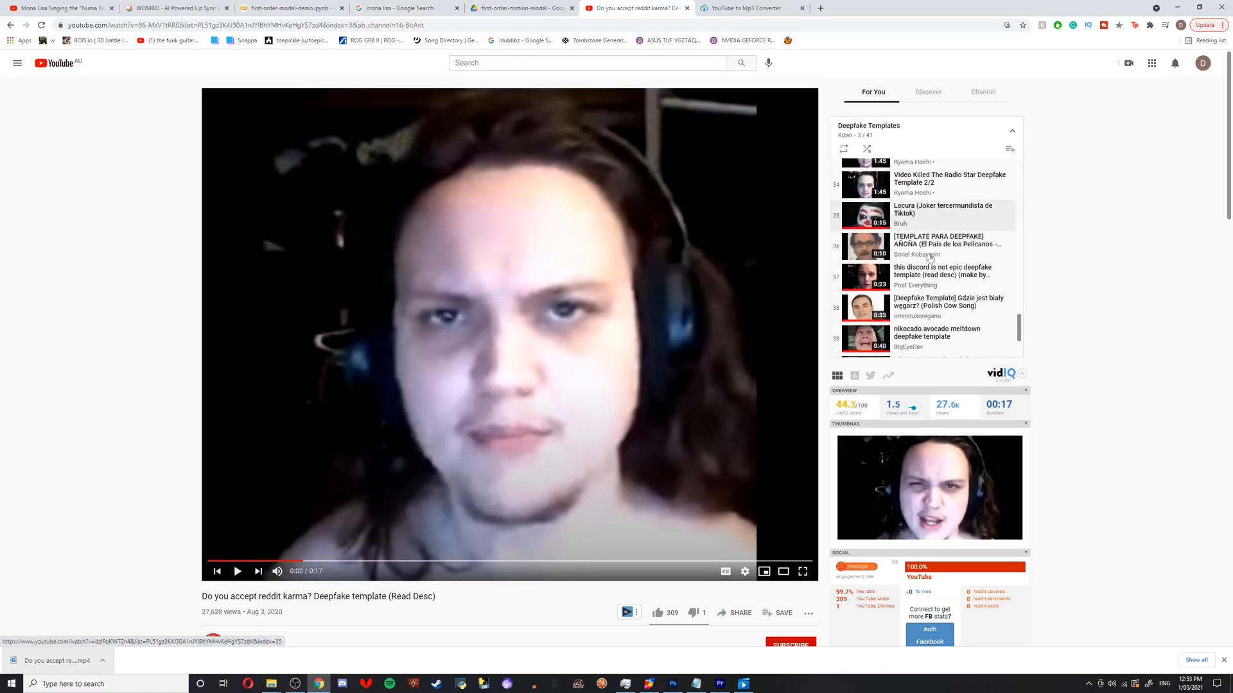
pyautogui.scroll(3)
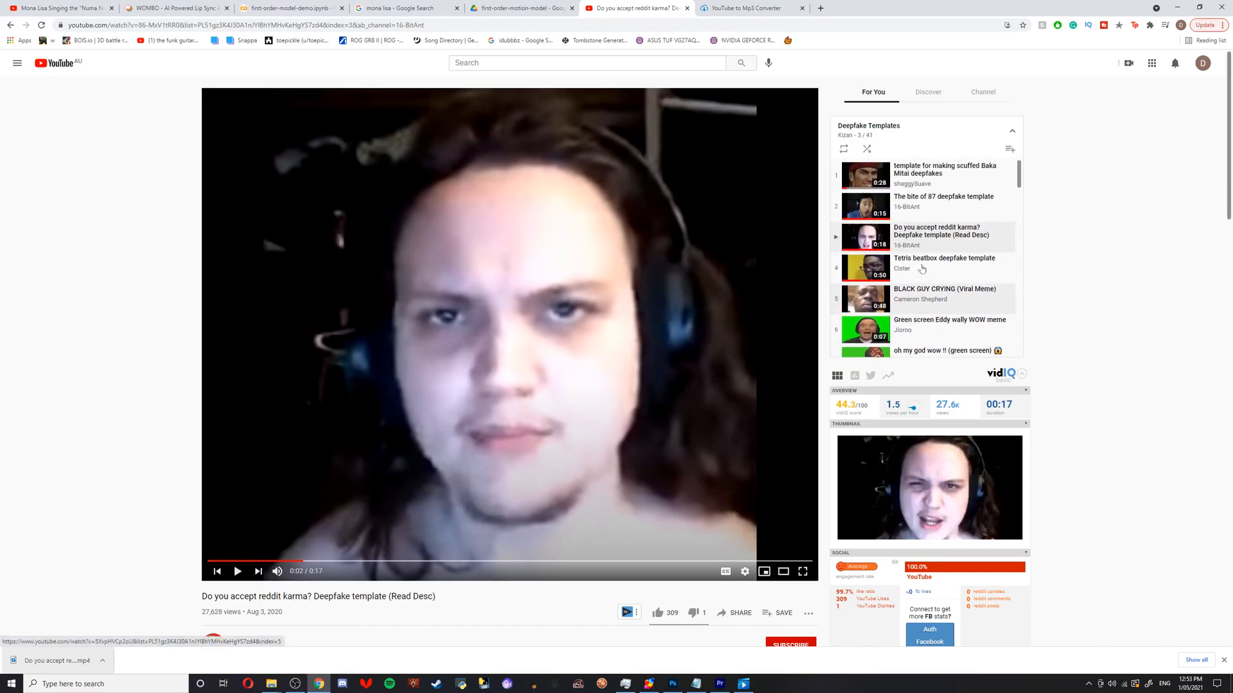
pyautogui.moveTo(365, 561)
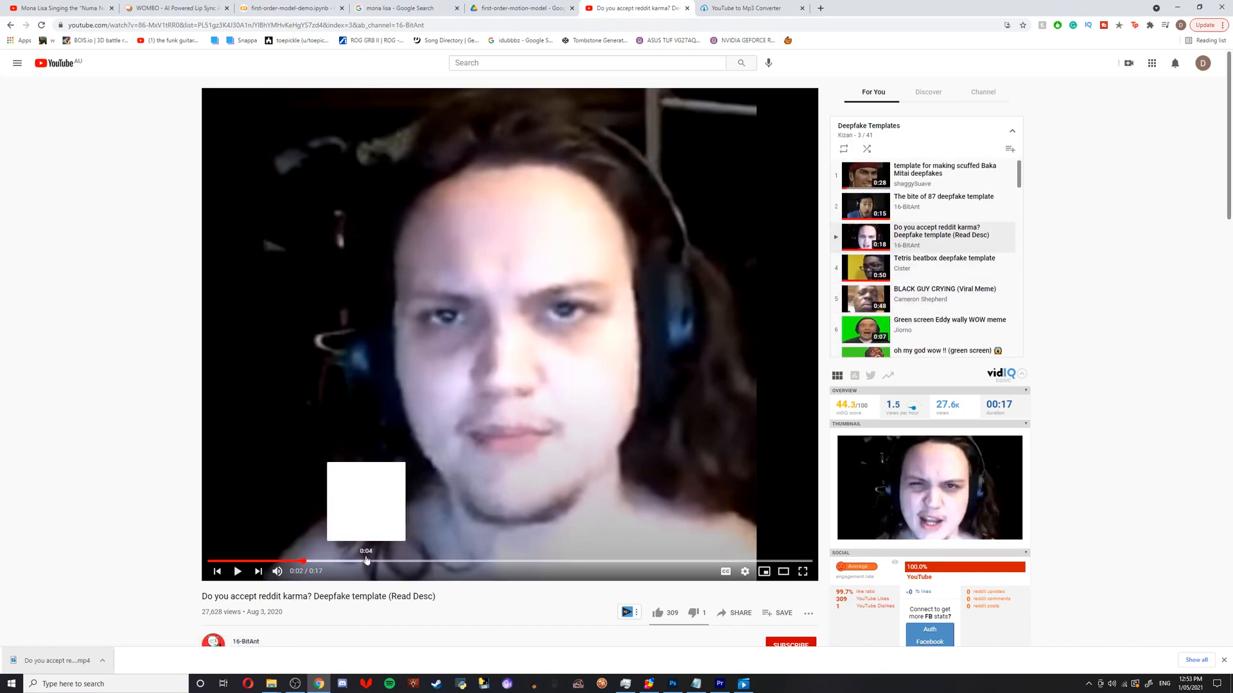
pyautogui.moveTo(176, 391)
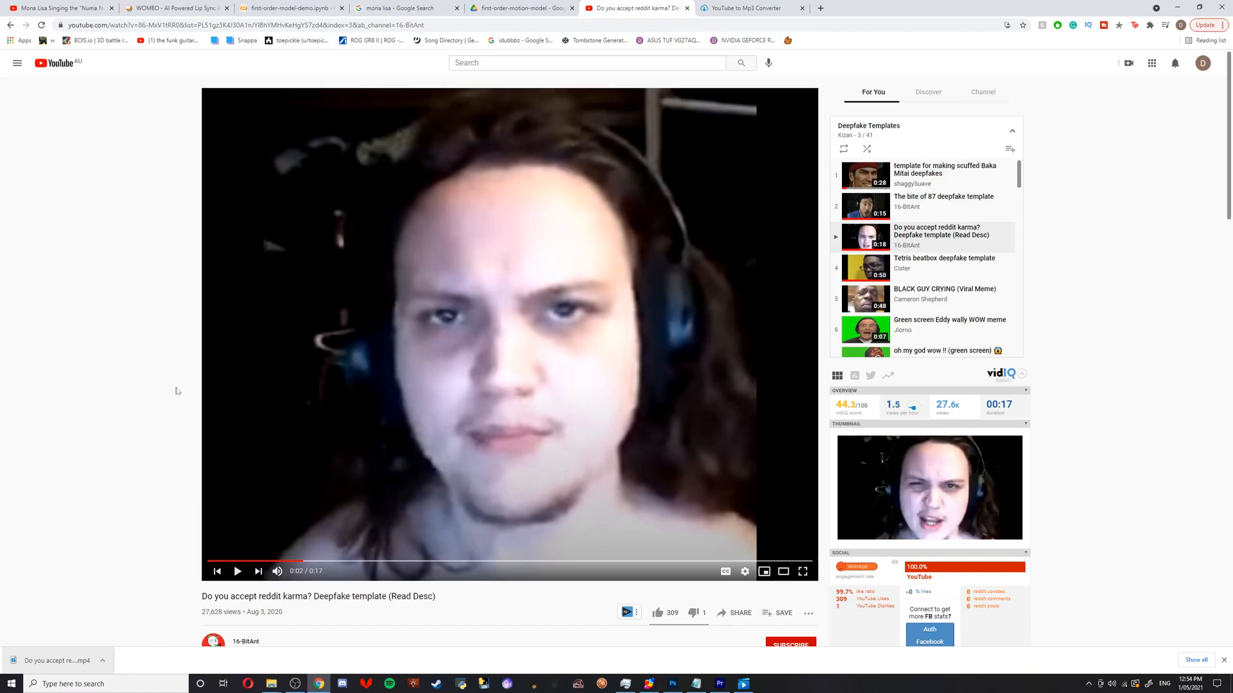
pyautogui.moveTo(600, 645)
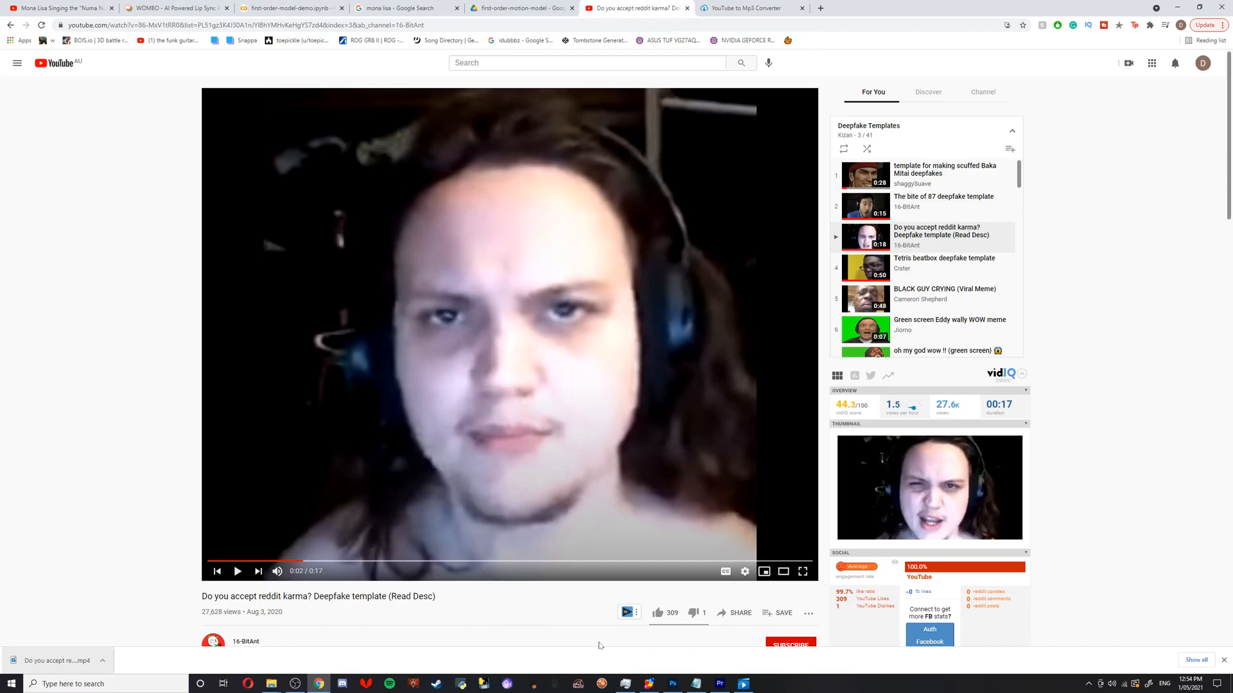
# Check the template clip's sequence settings in Premiere Pro, then view the Drive project folder.
pyautogui.click(718, 683)
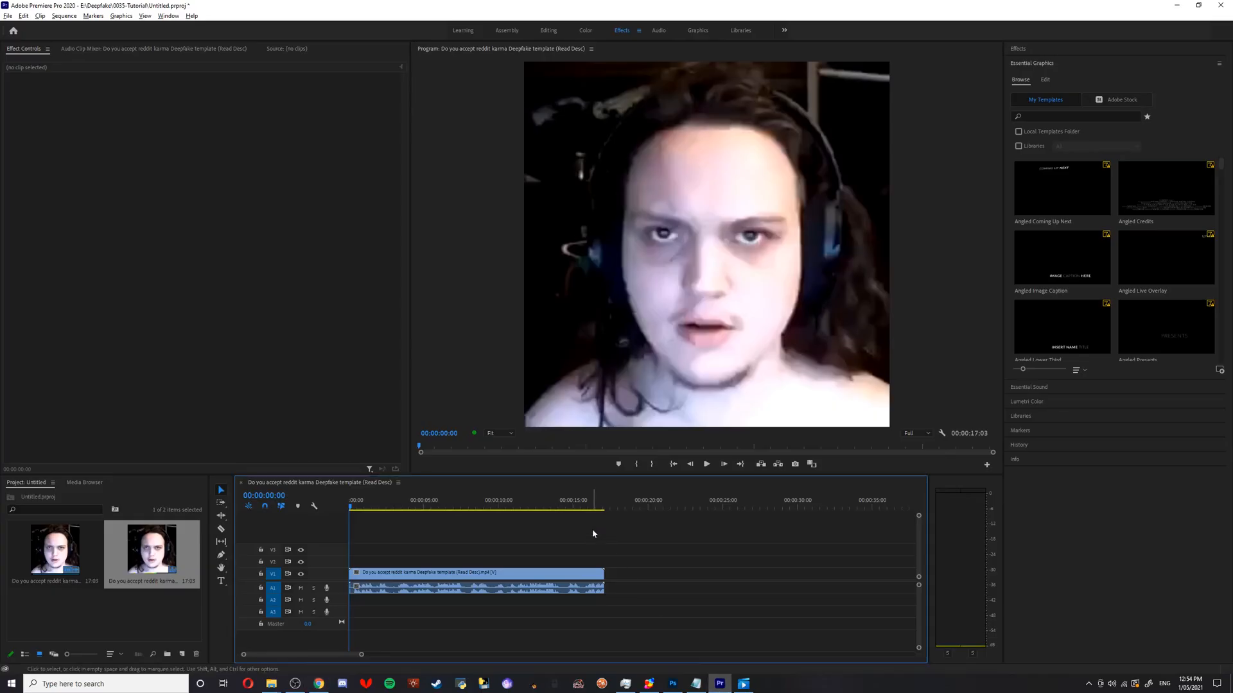
pyautogui.click(64, 16)
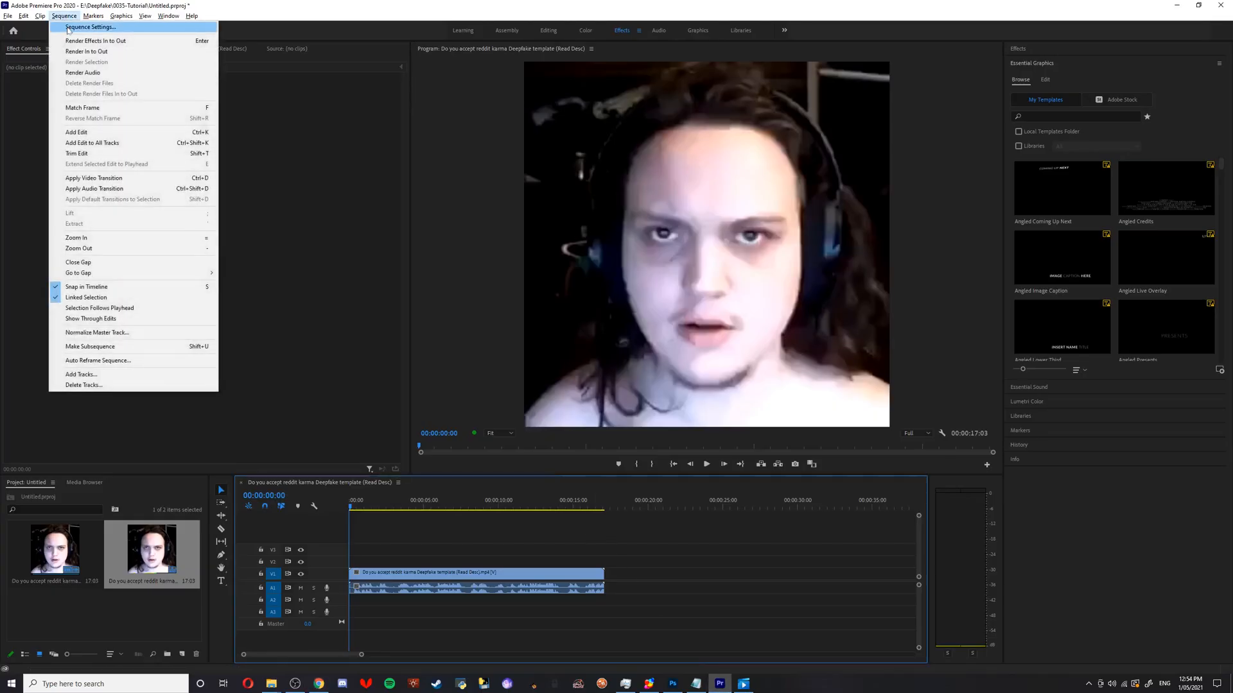
pyautogui.click(89, 27)
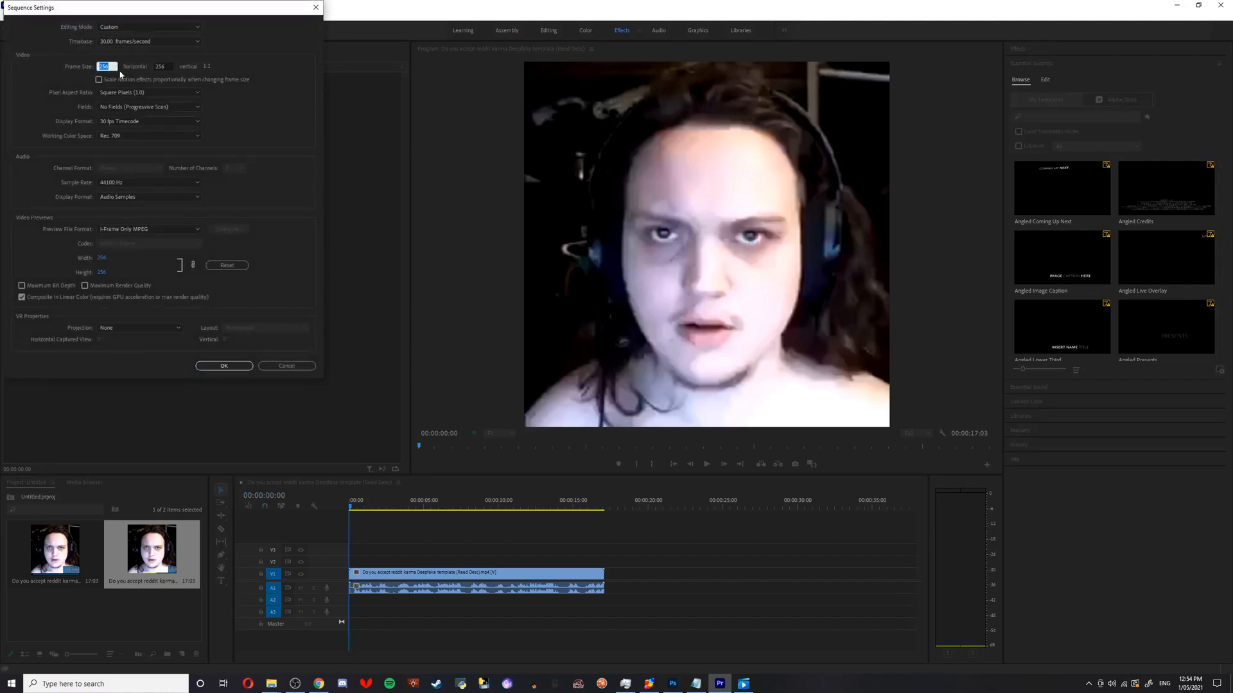
pyautogui.click(224, 365)
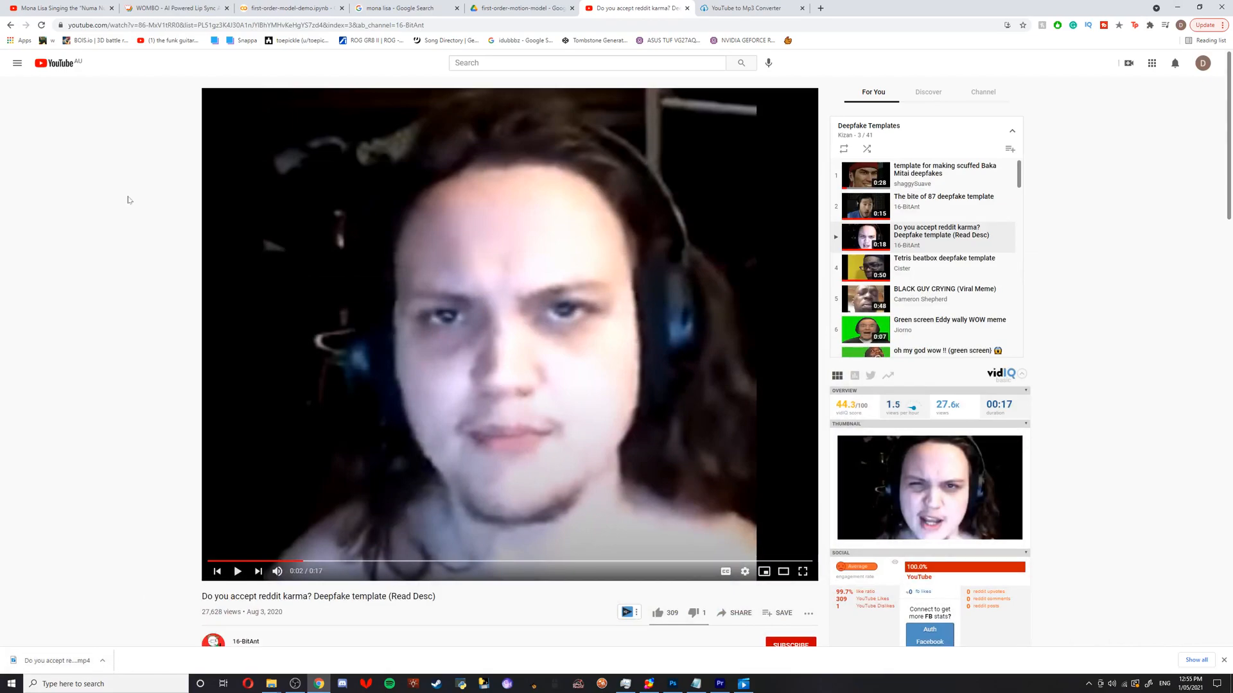
pyautogui.moveTo(462, 97)
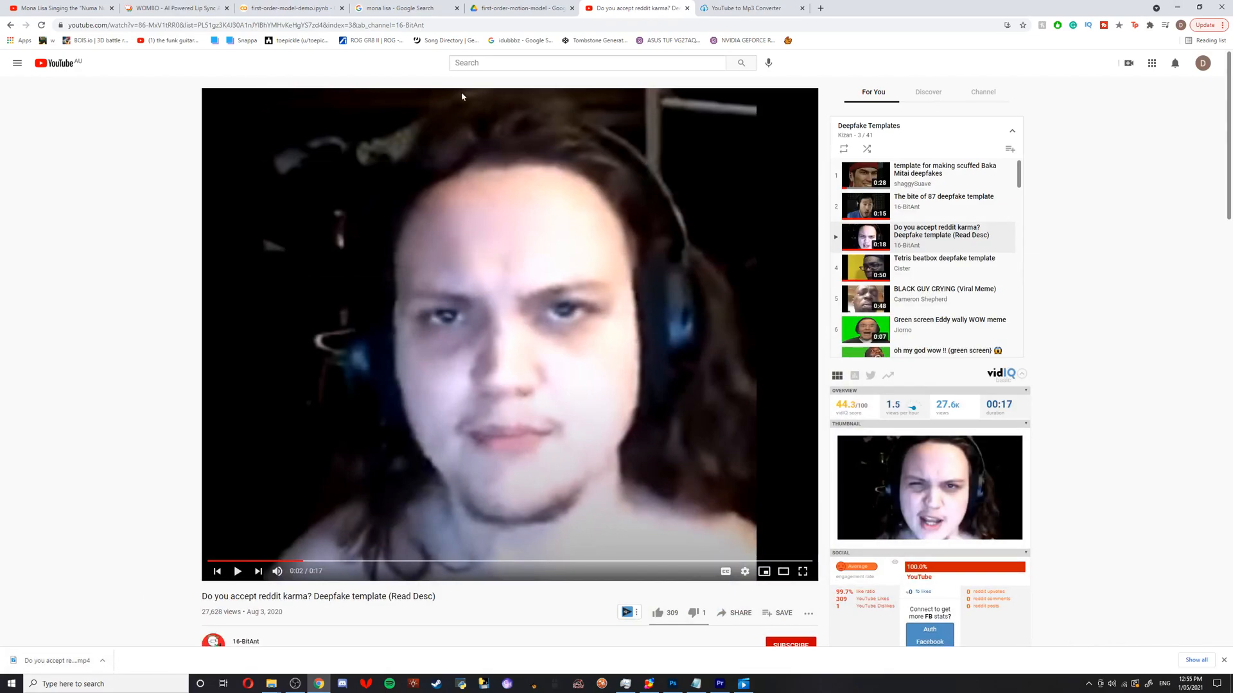
pyautogui.click(521, 8)
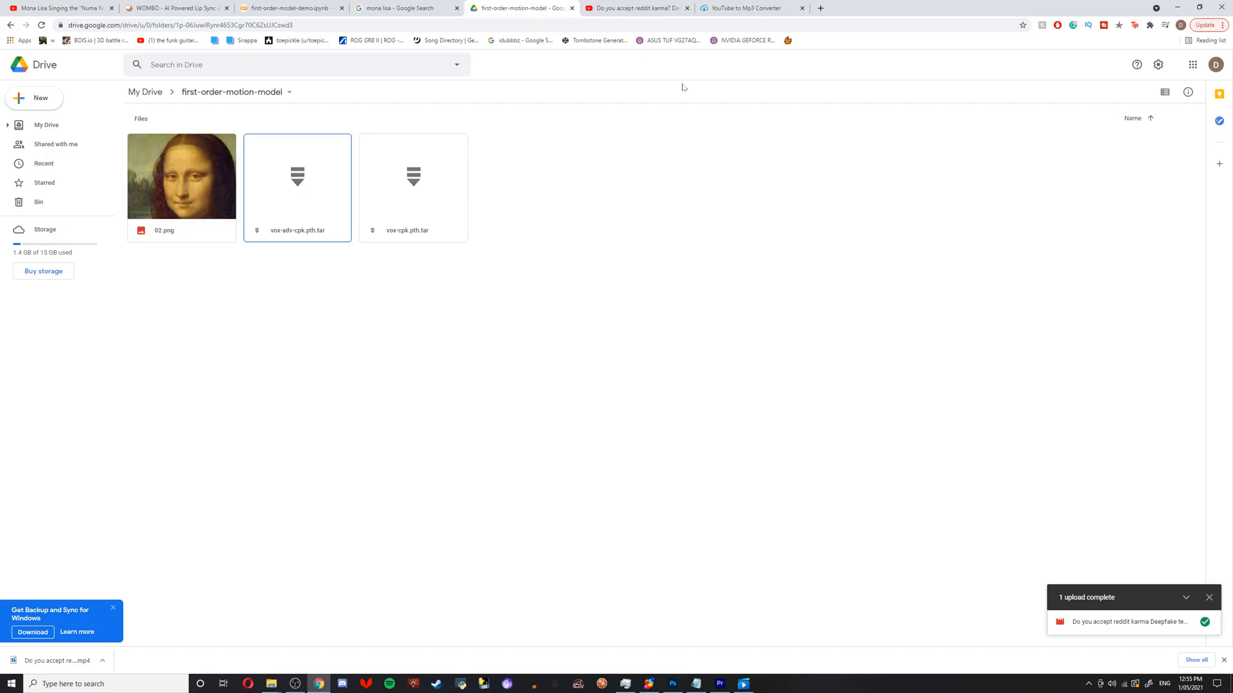
pyautogui.moveTo(230, 92)
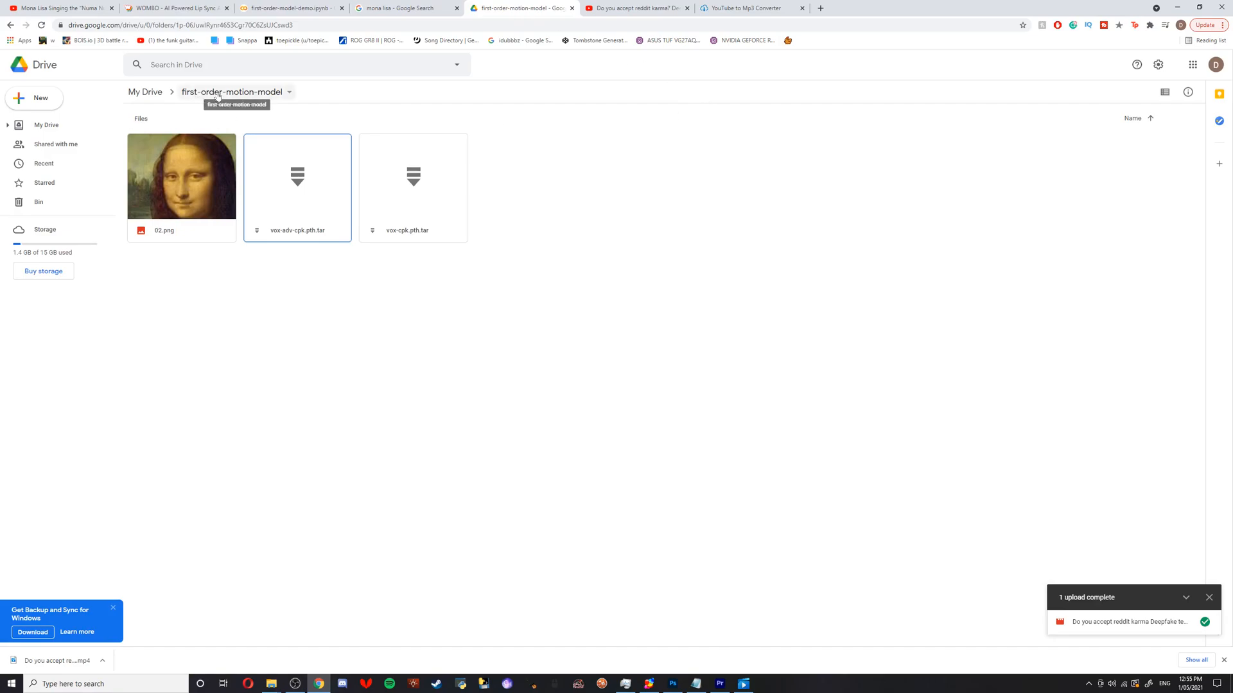
pyautogui.moveTo(445, 90)
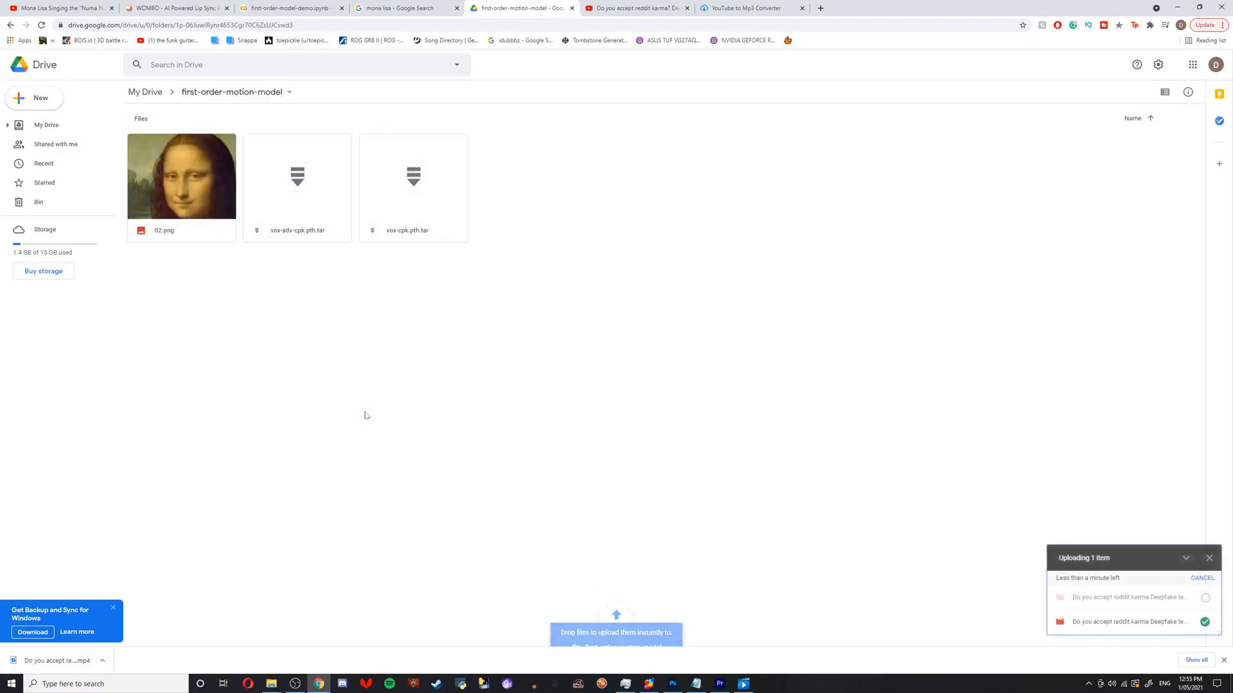
# Rename the uploaded driving video to 04.mp4 in the first-order-motion-model folder.
pyautogui.rightClick(297, 188)
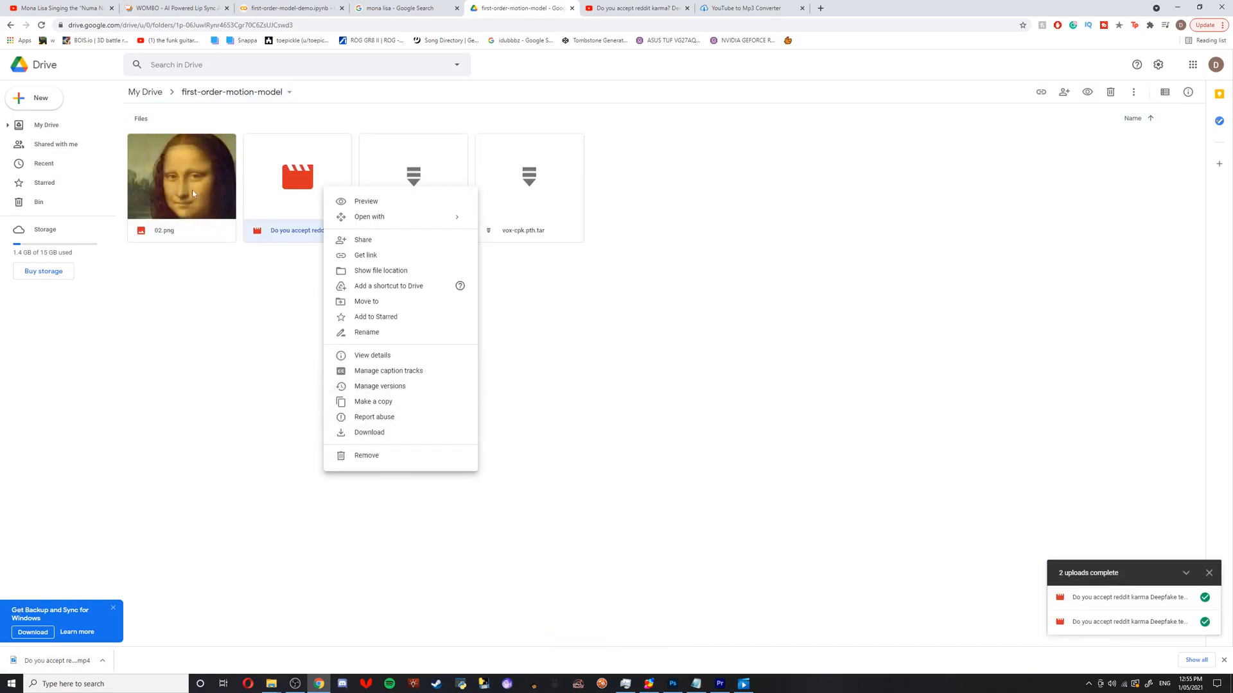
pyautogui.click(366, 332)
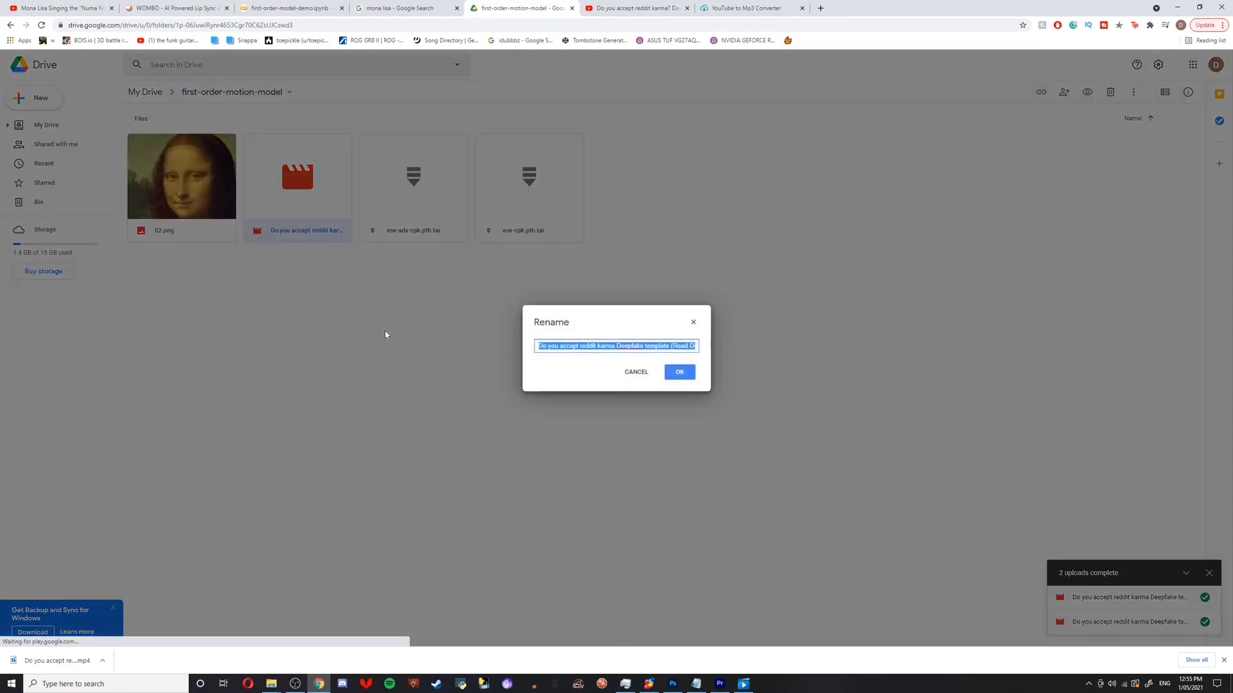
pyautogui.click(678, 371)
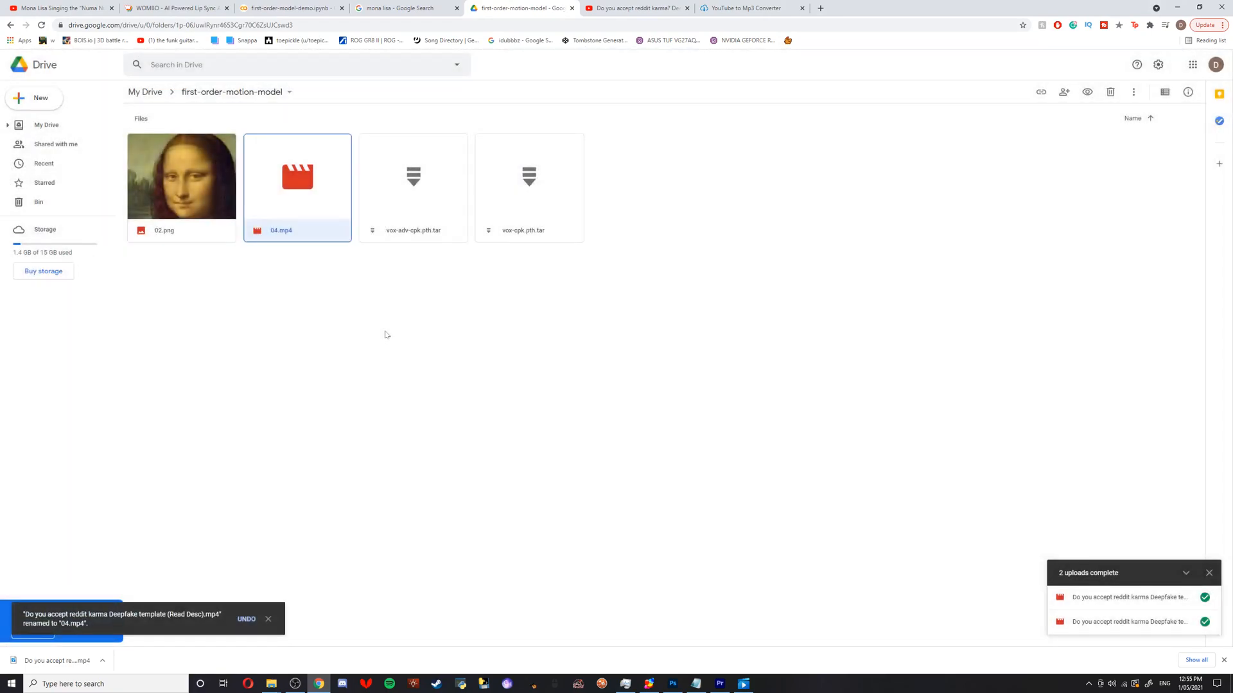
pyautogui.moveTo(434, 213)
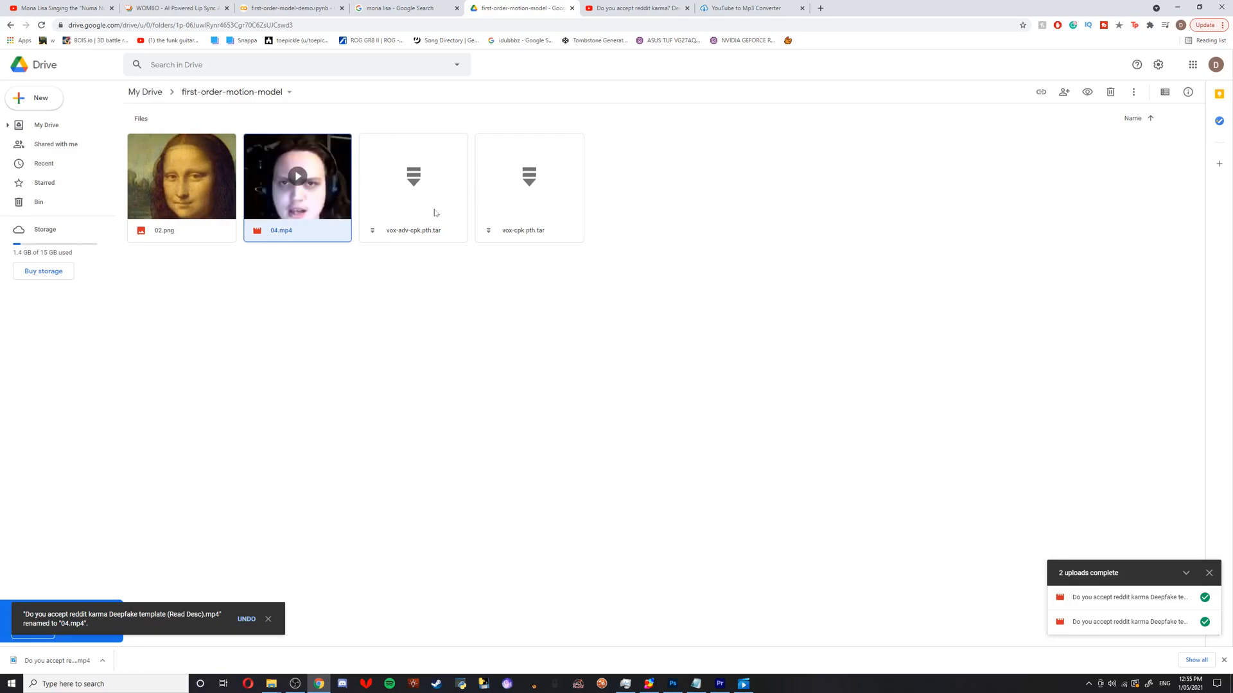
pyautogui.click(540, 311)
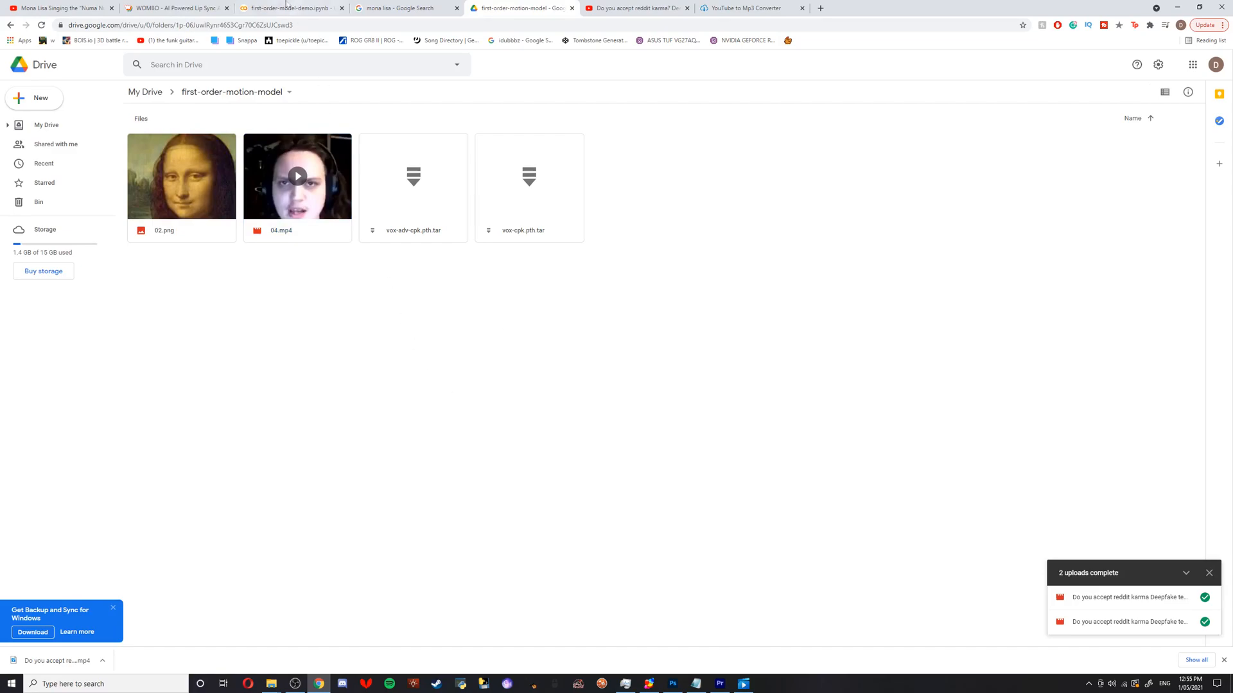
pyautogui.click(290, 8)
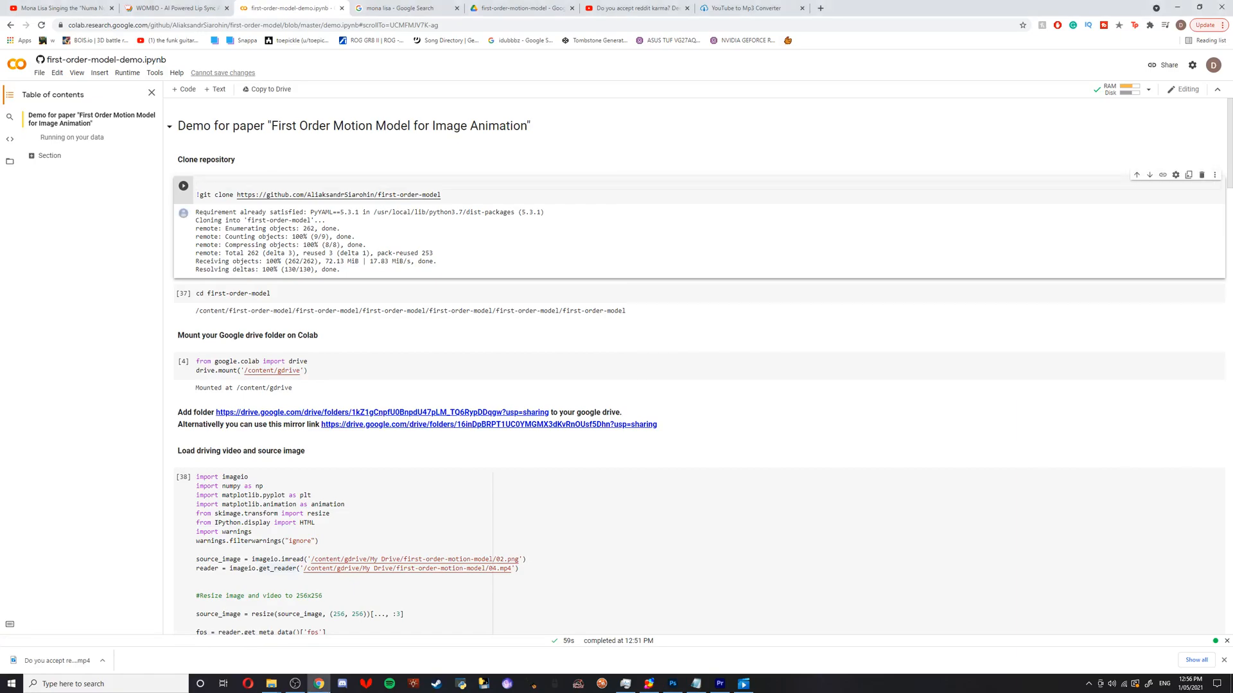
# Run the clone repository, cd first-order-model, and drive.mount cells.
pyautogui.click(183, 187)
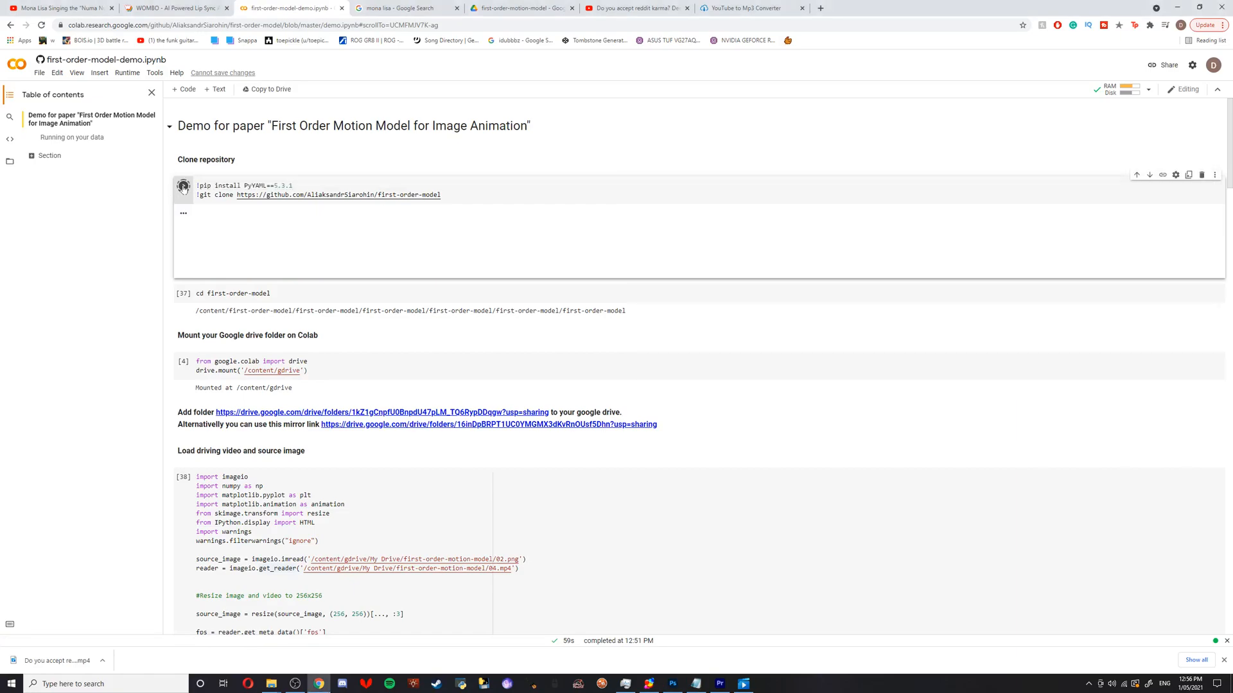
pyautogui.click(183, 187)
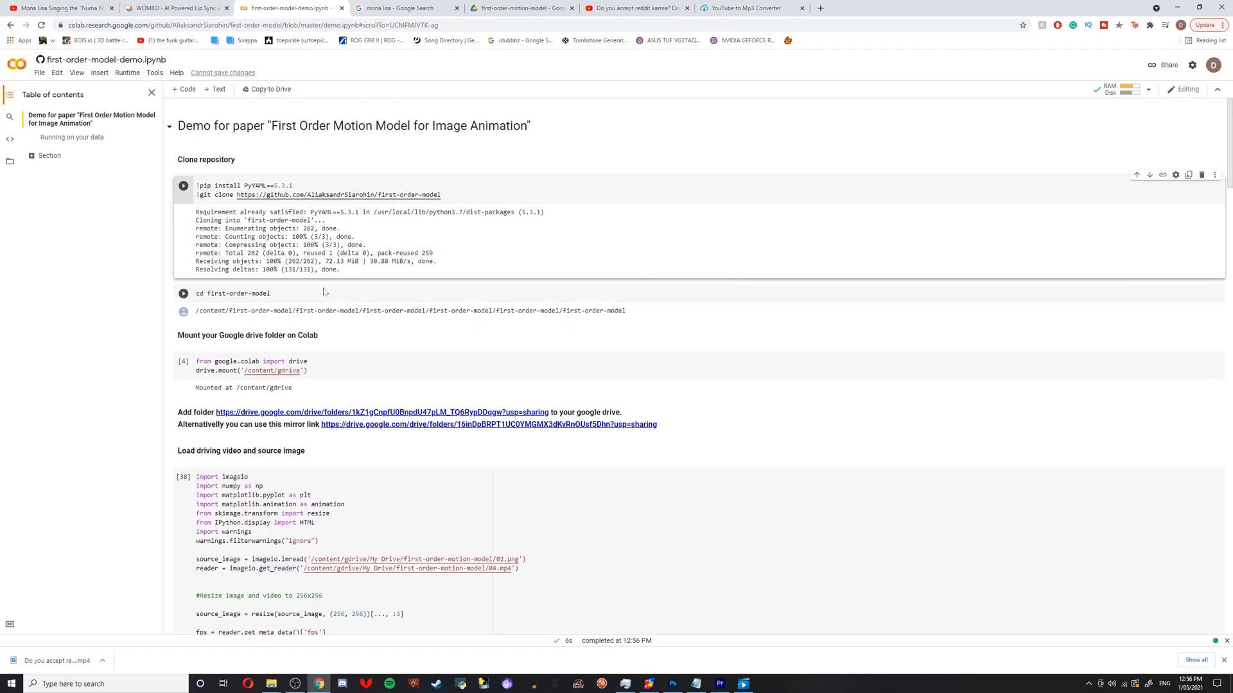
pyautogui.moveTo(183, 361)
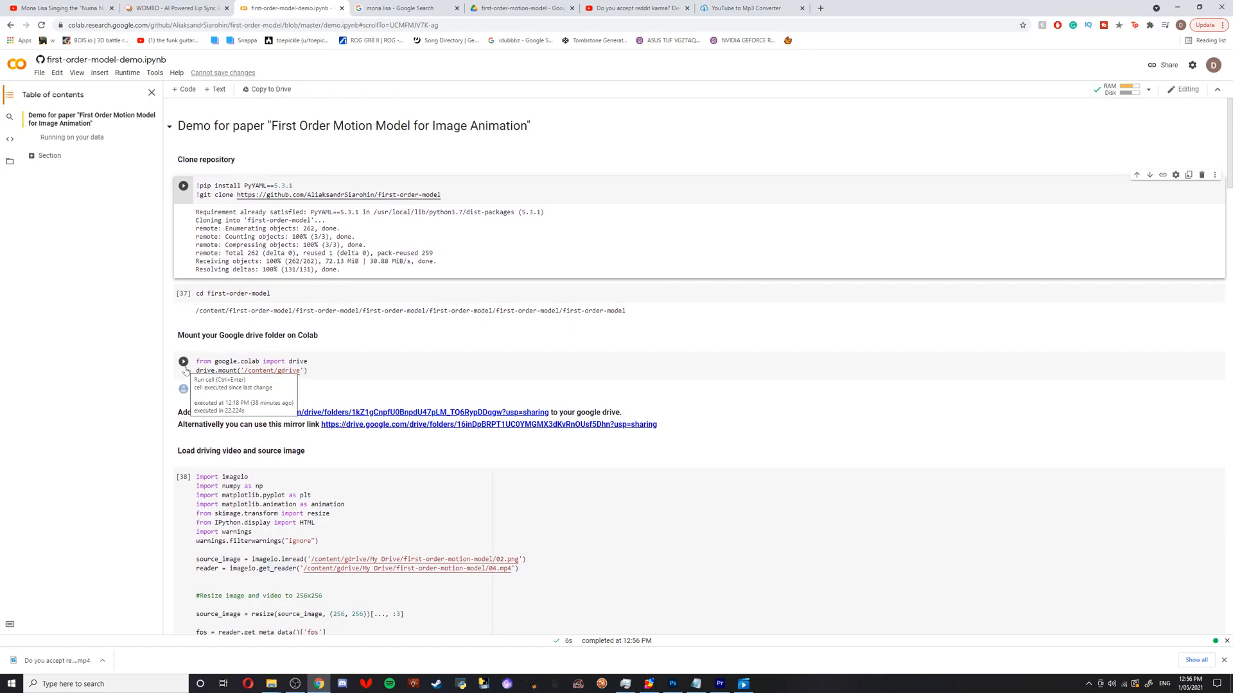
pyautogui.moveTo(155, 351)
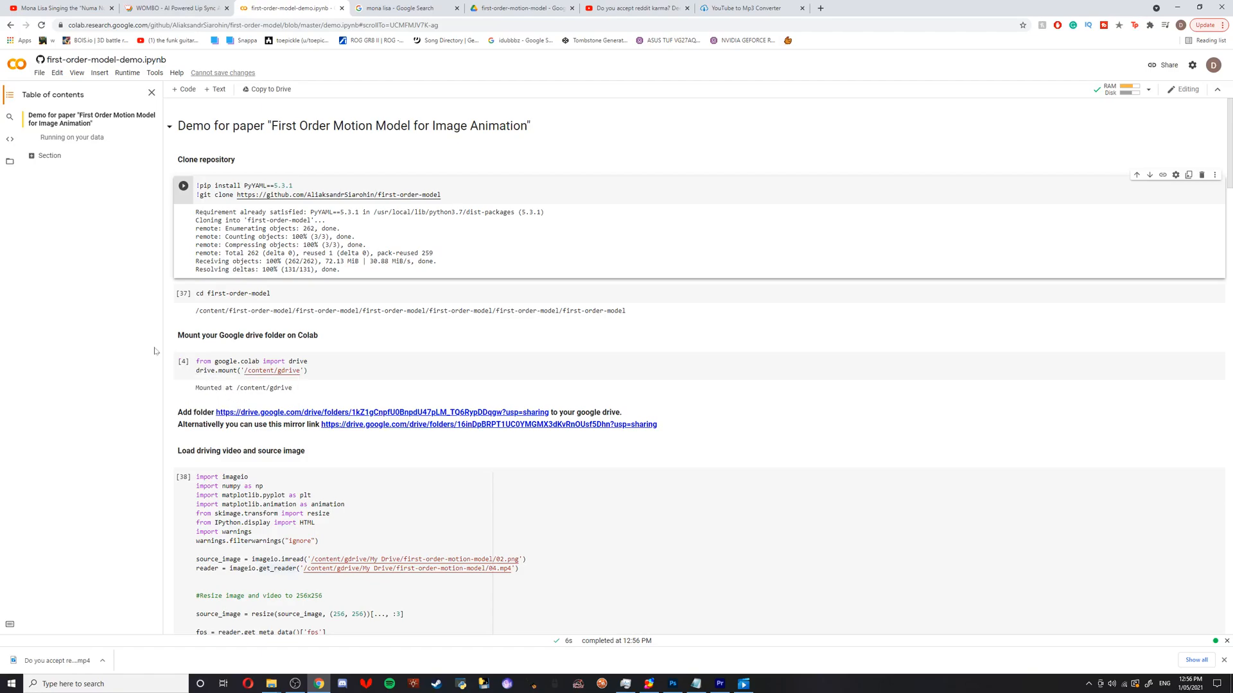
pyautogui.click(183, 361)
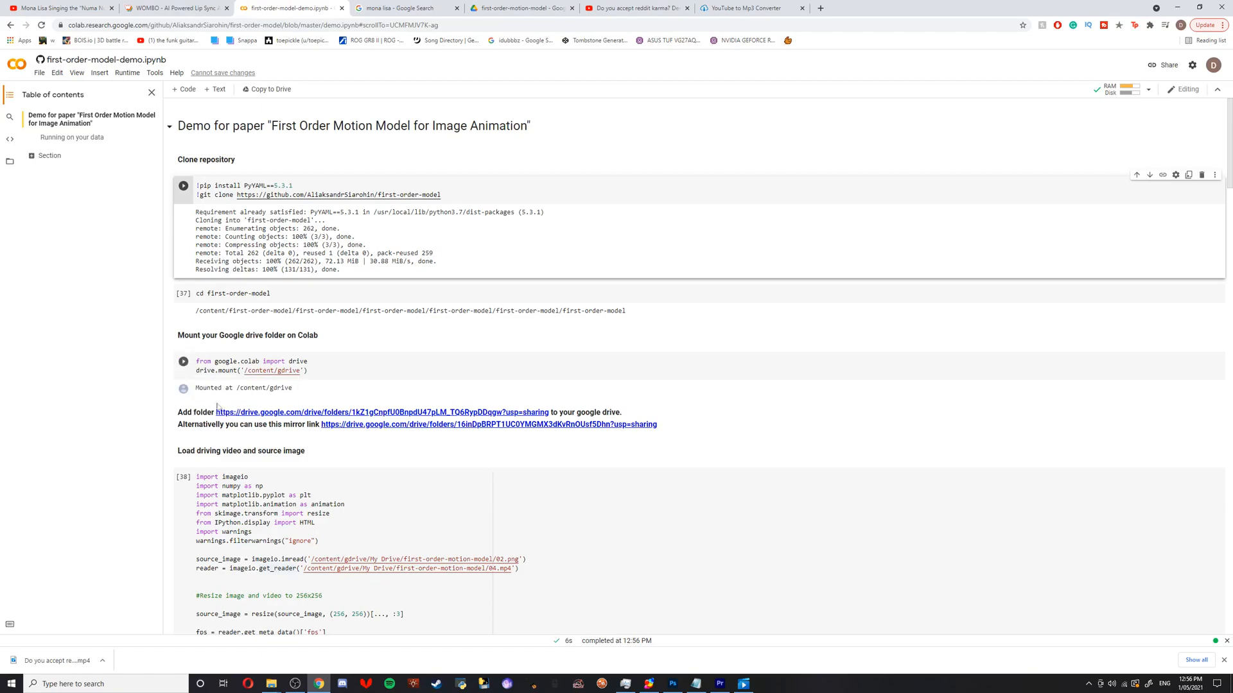
pyautogui.moveTo(184, 344)
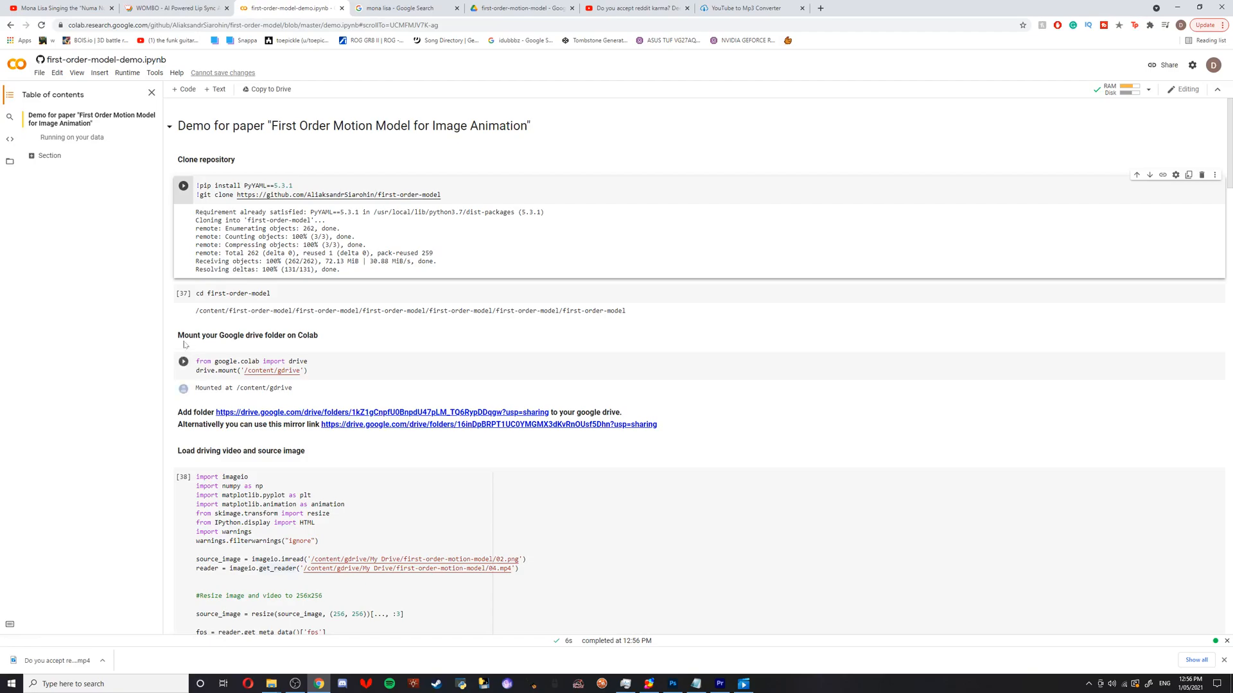
pyautogui.moveTo(182, 361)
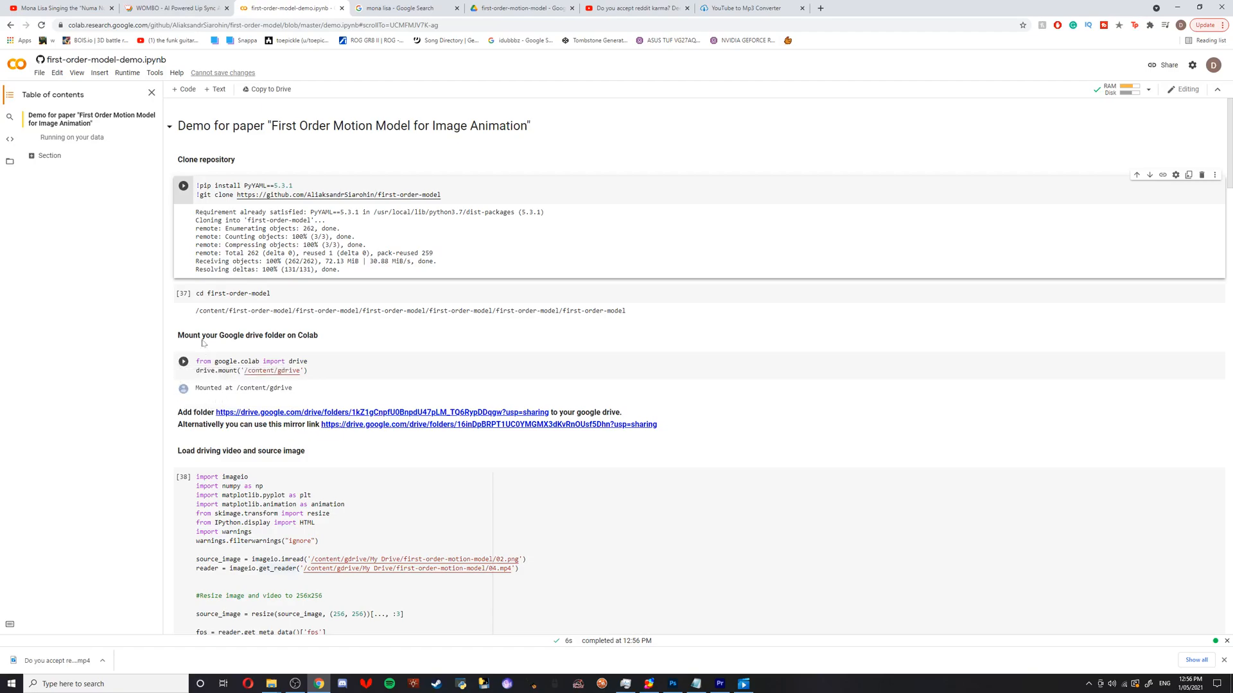
# Run the load cell to preview the Mona Lisa source image and driving video.
pyautogui.scroll(-3)
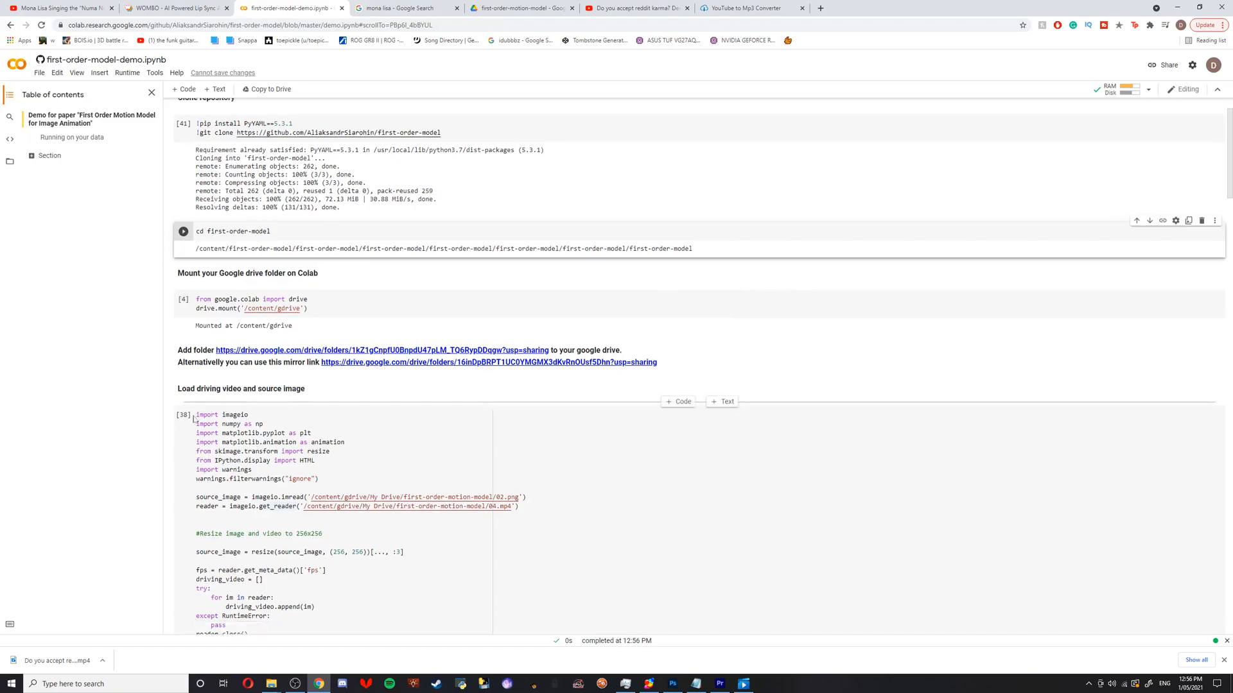
pyautogui.scroll(-3)
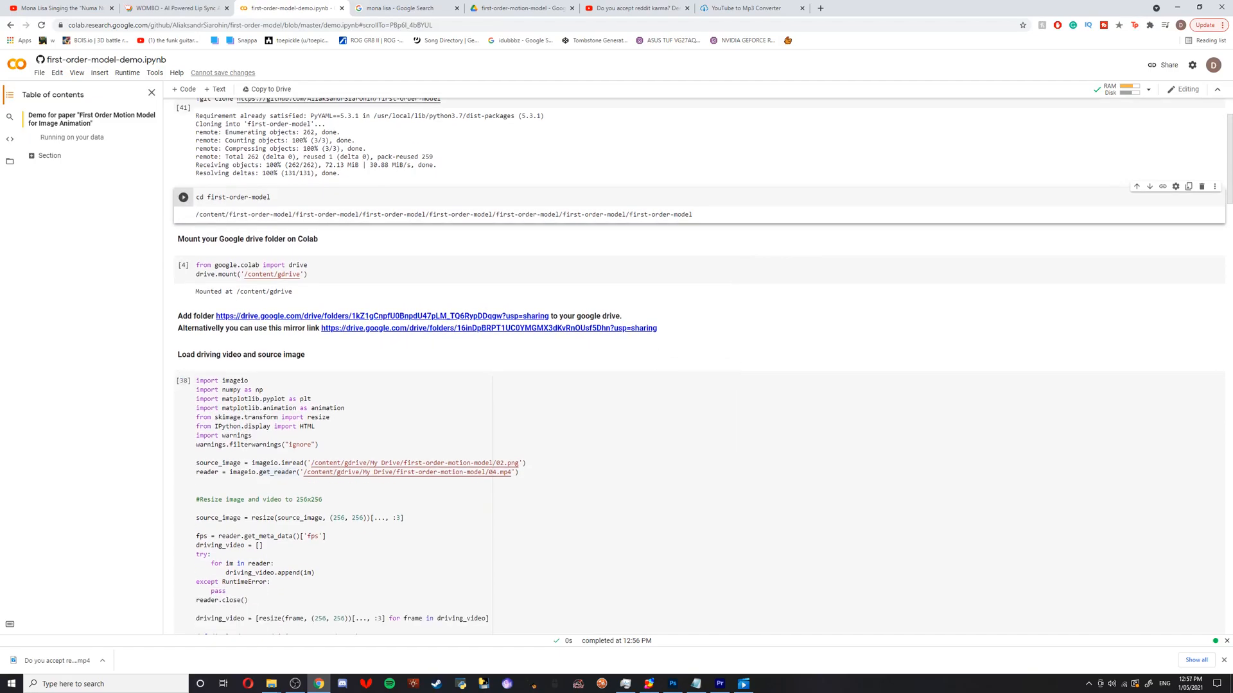
pyautogui.scroll(-3)
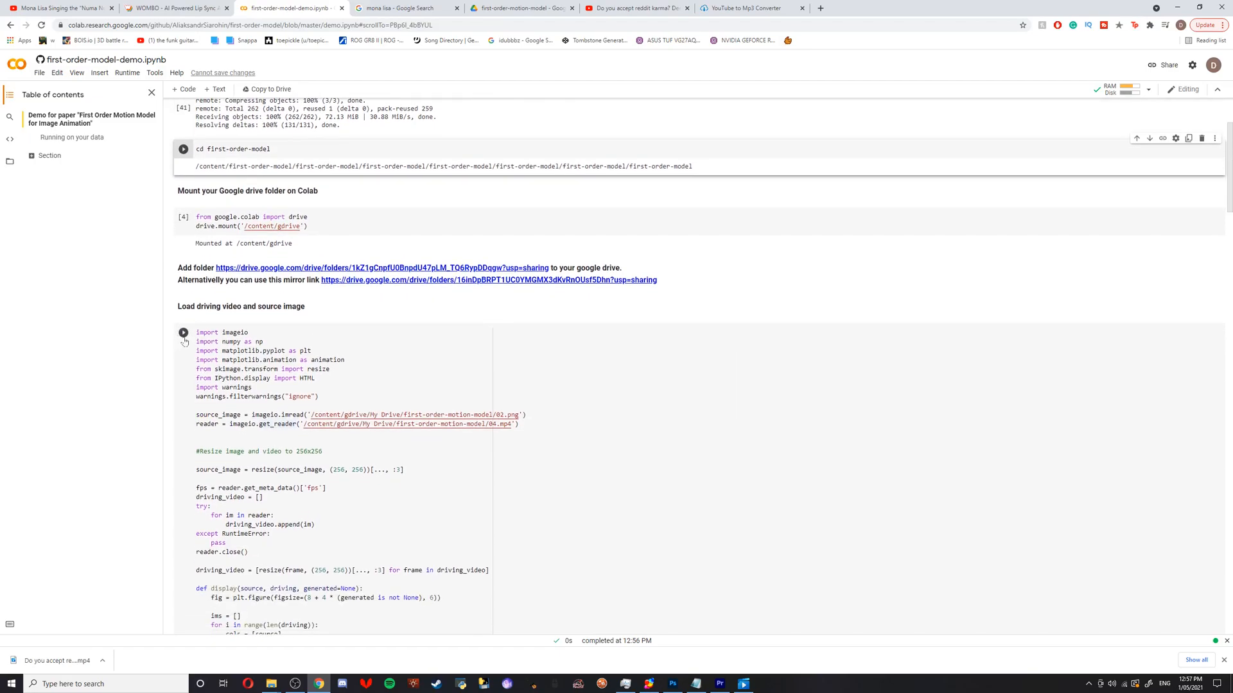
pyautogui.click(183, 332)
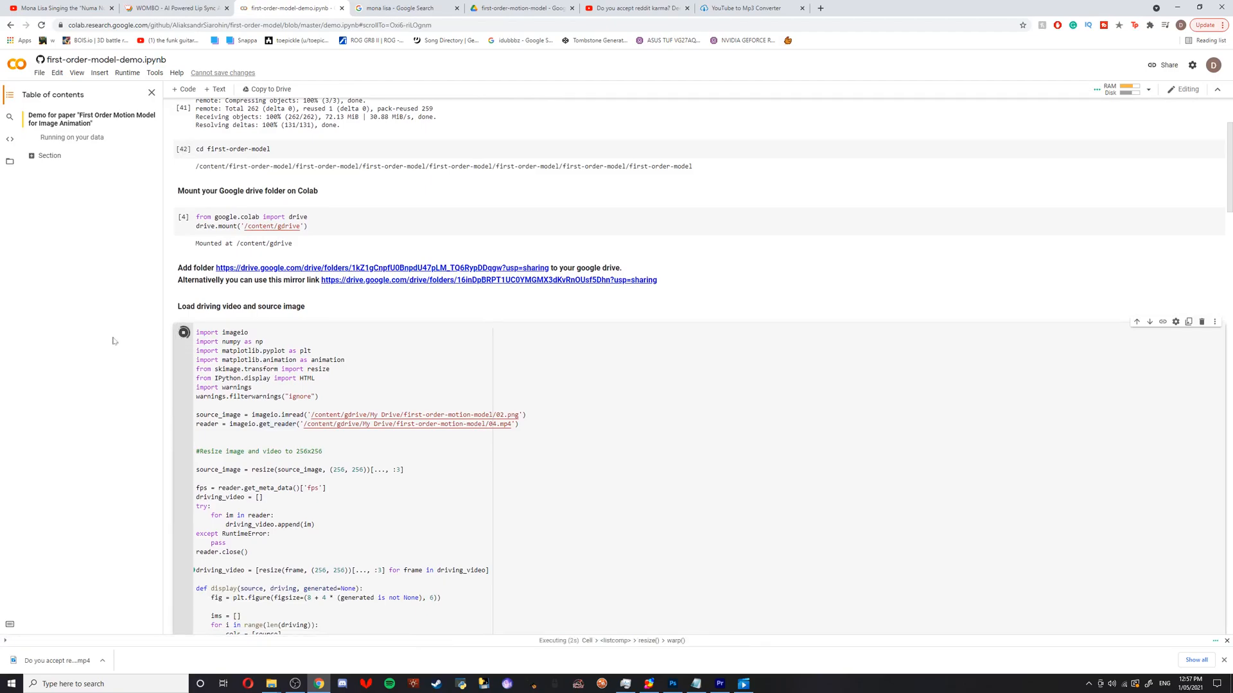
pyautogui.scroll(-3)
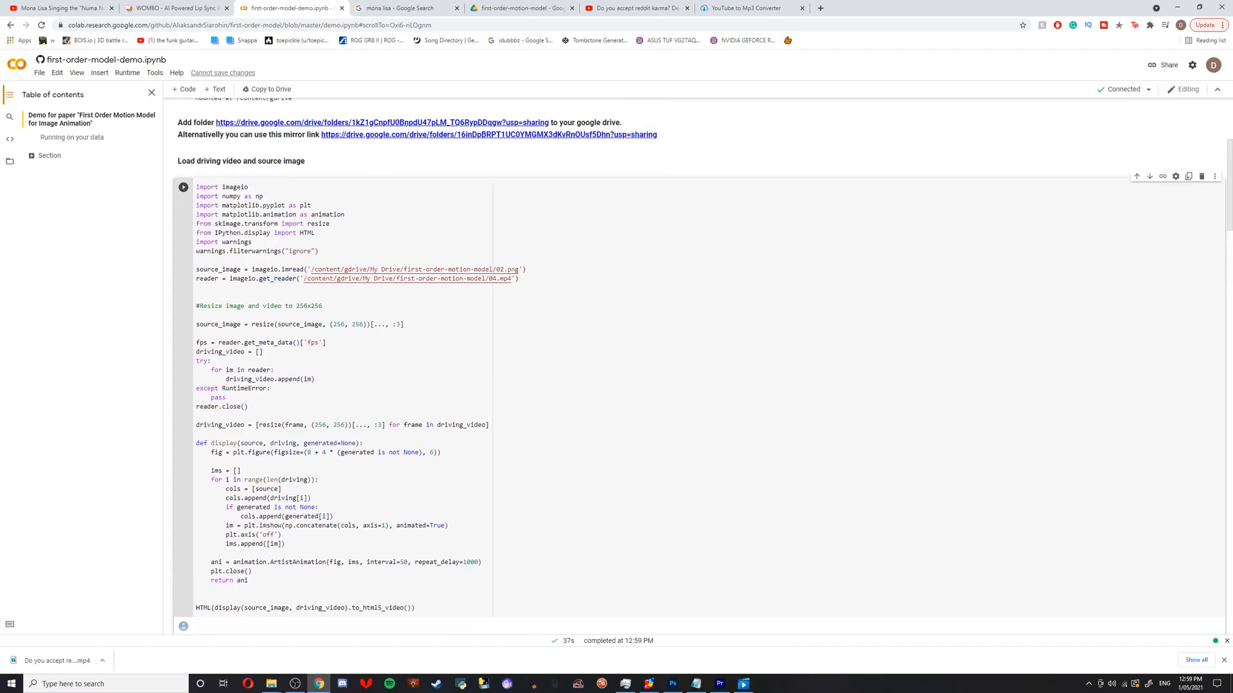
pyautogui.scroll(-3)
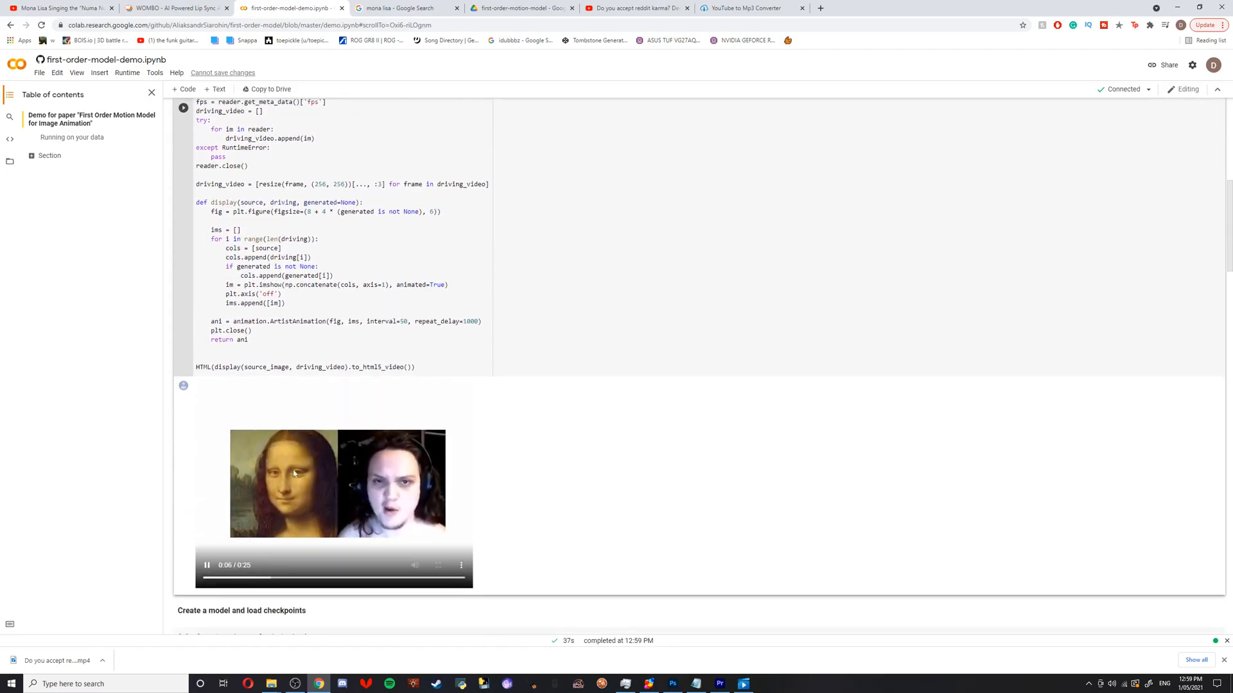
pyautogui.scroll(-3)
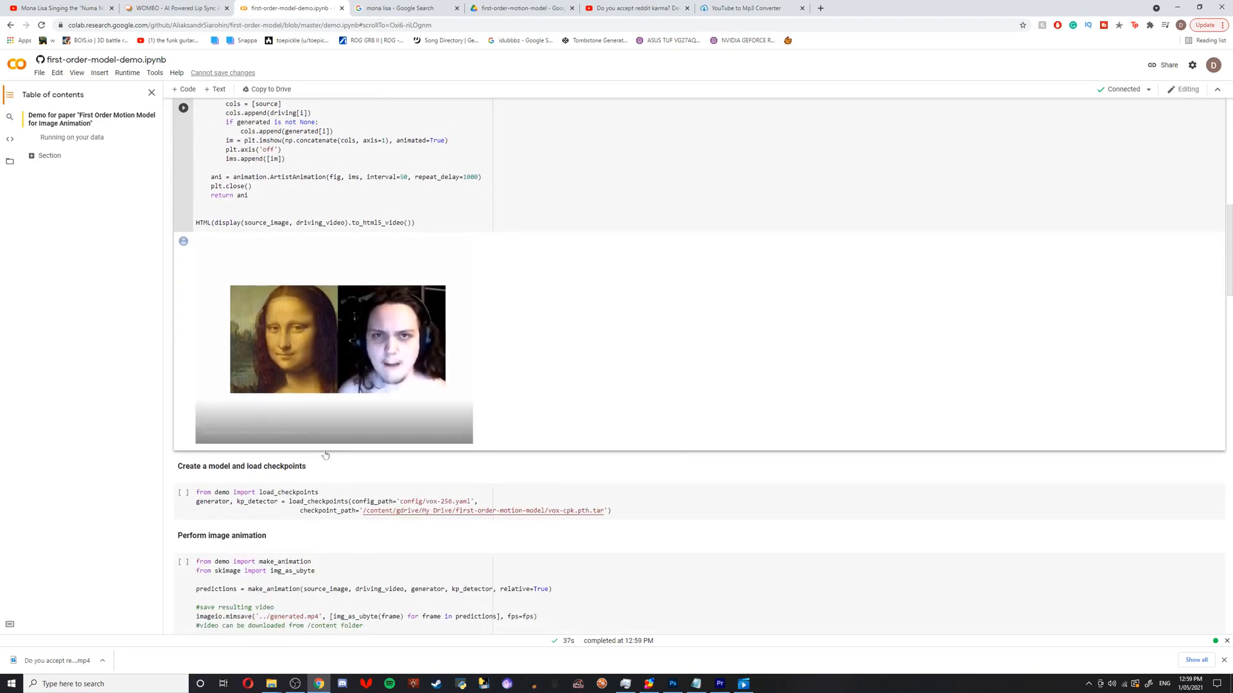
pyautogui.moveTo(183, 493)
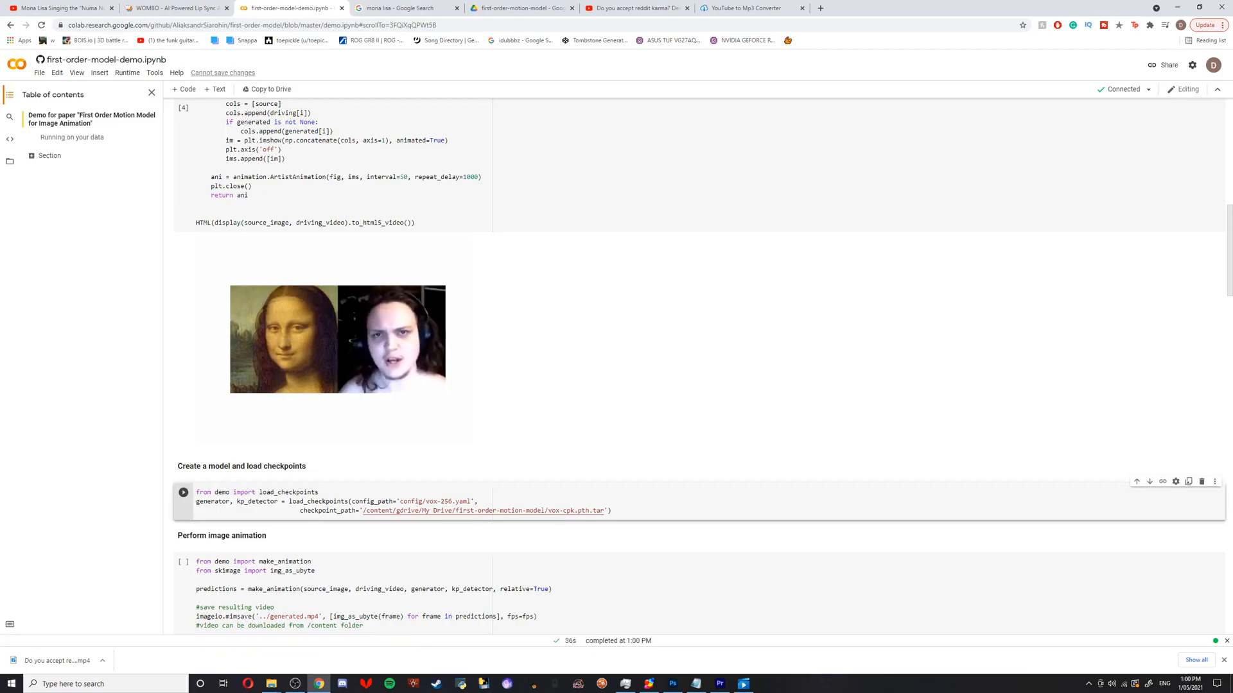
pyautogui.moveTo(183, 563)
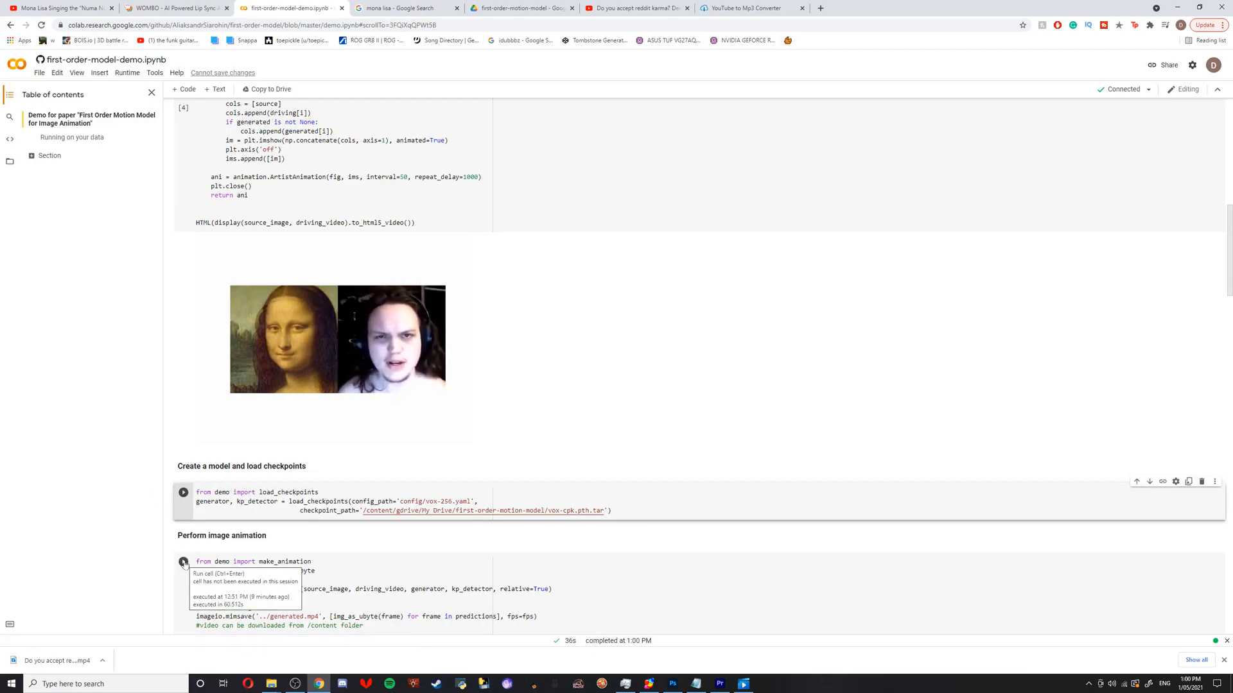
# Load the checkpoints, run the image animation, and play the animated Mona Lisa output.
pyautogui.click(183, 493)
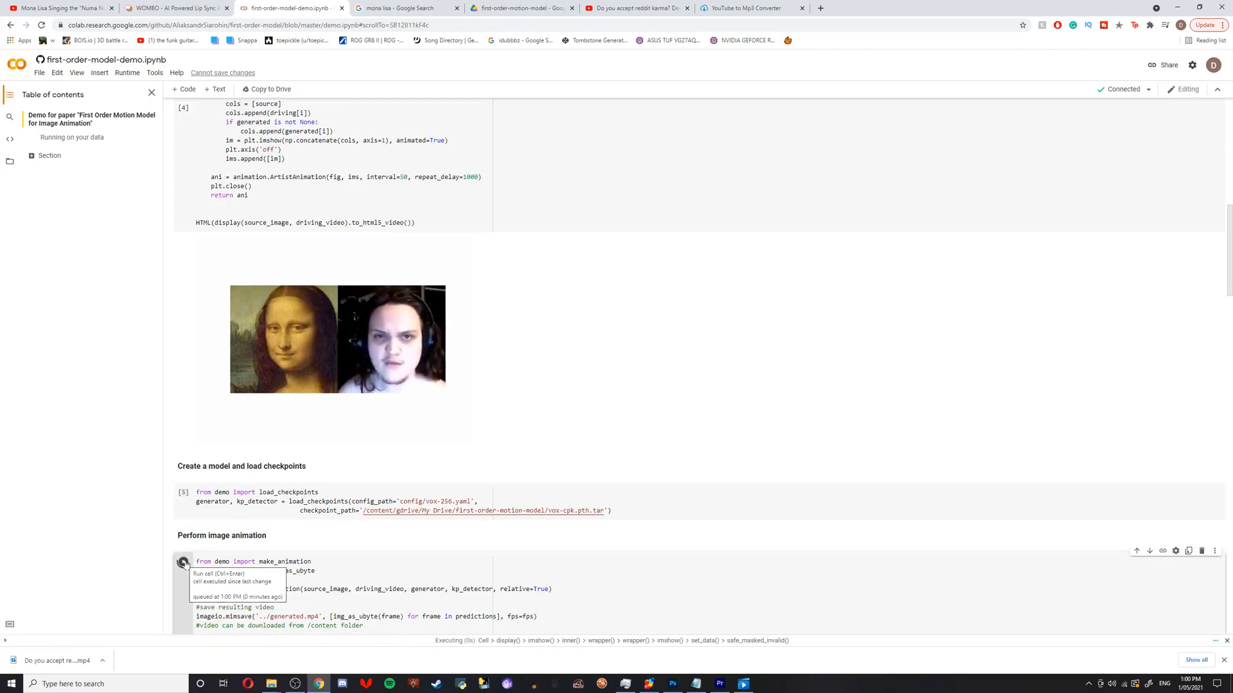
pyautogui.click(183, 563)
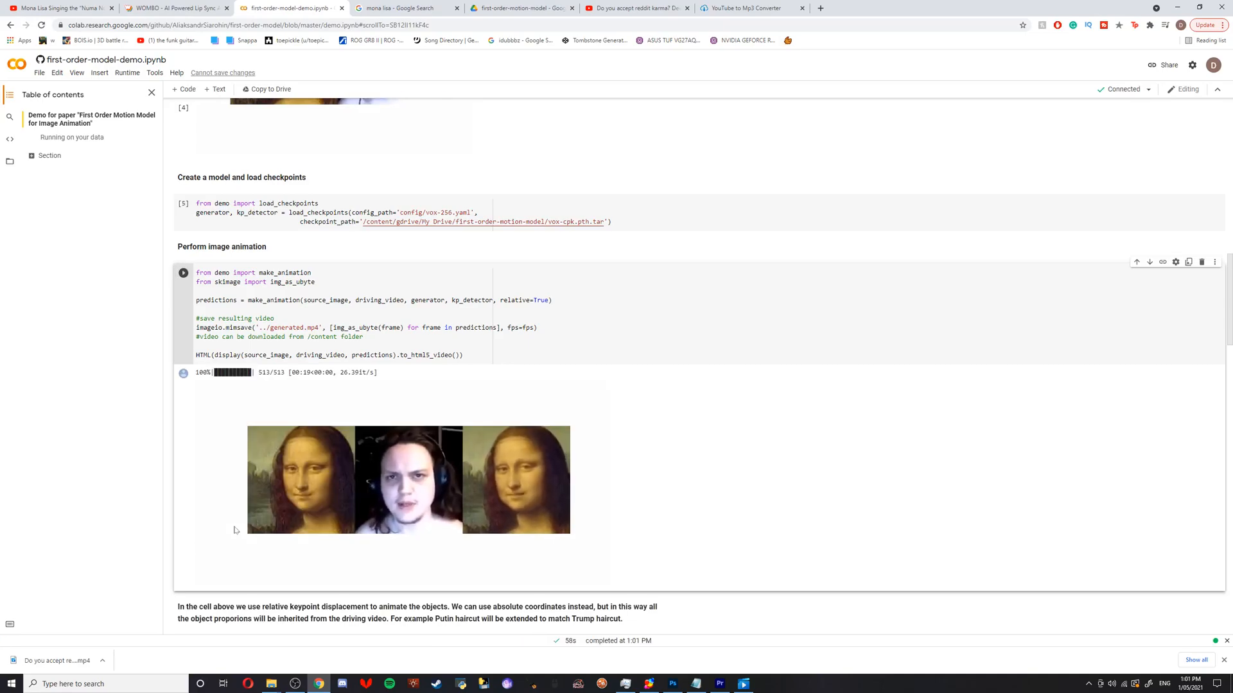
pyautogui.click(407, 480)
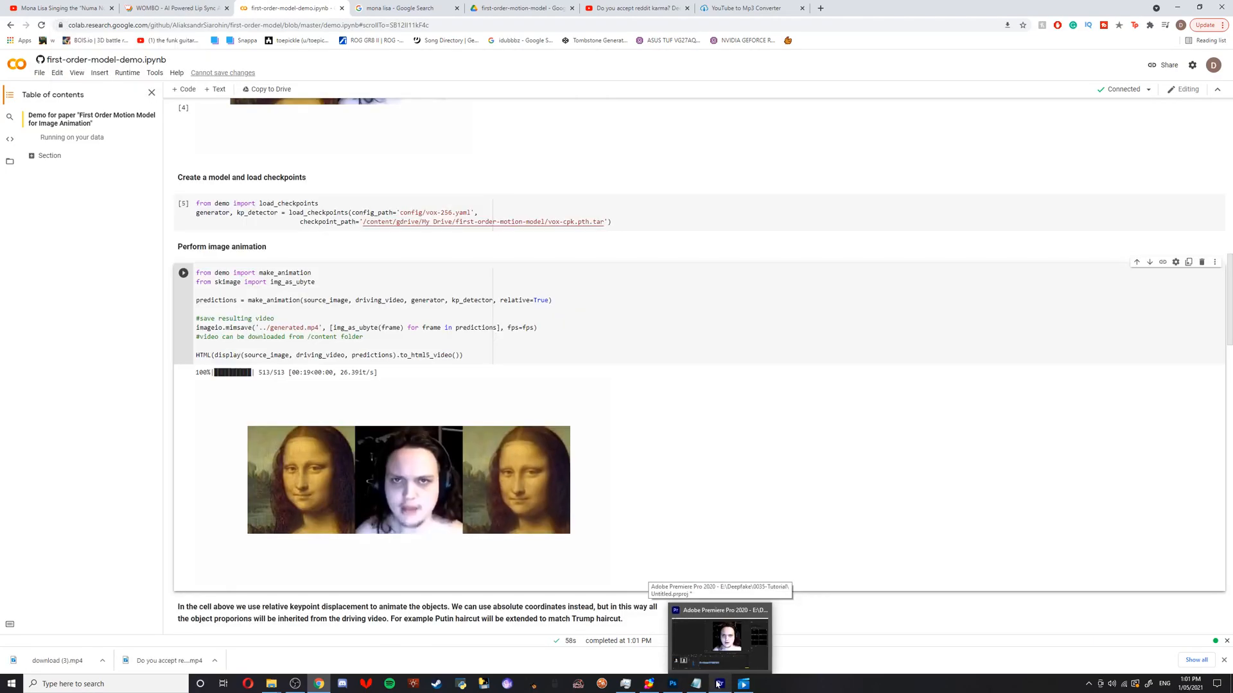
pyautogui.click(716, 637)
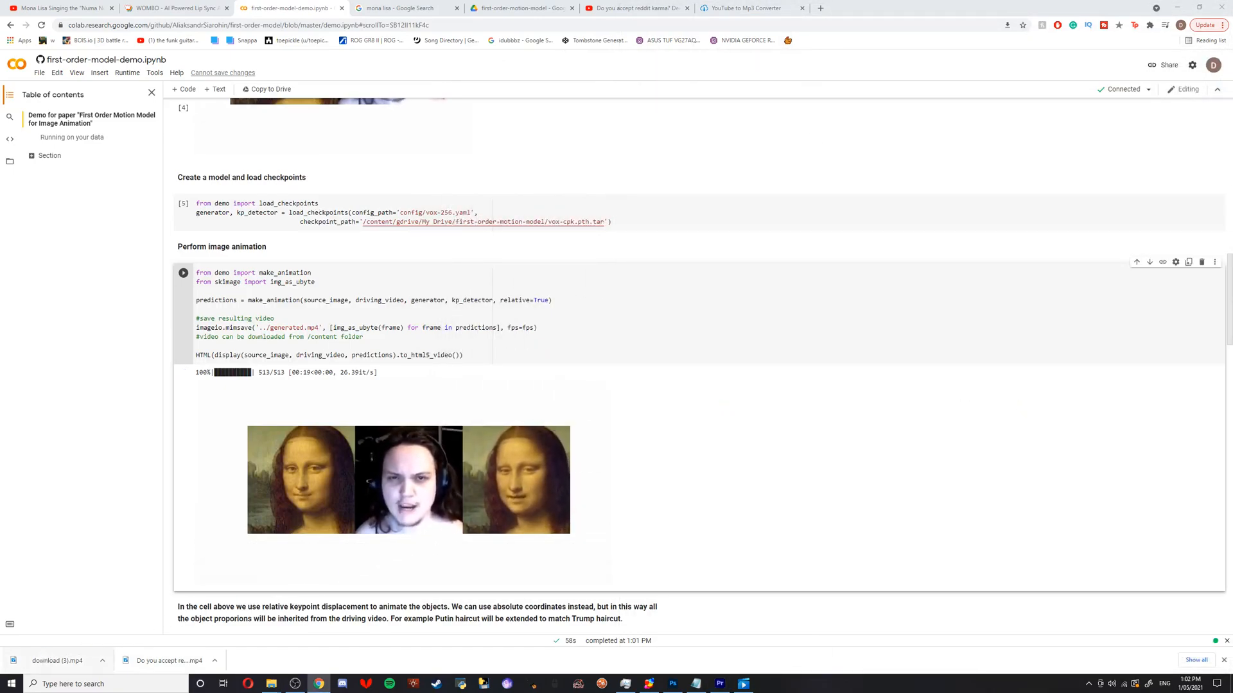
# Retime download (1).mp4 in Premiere Pro via Speed/Duration to end with the template clip.
pyautogui.click(718, 683)
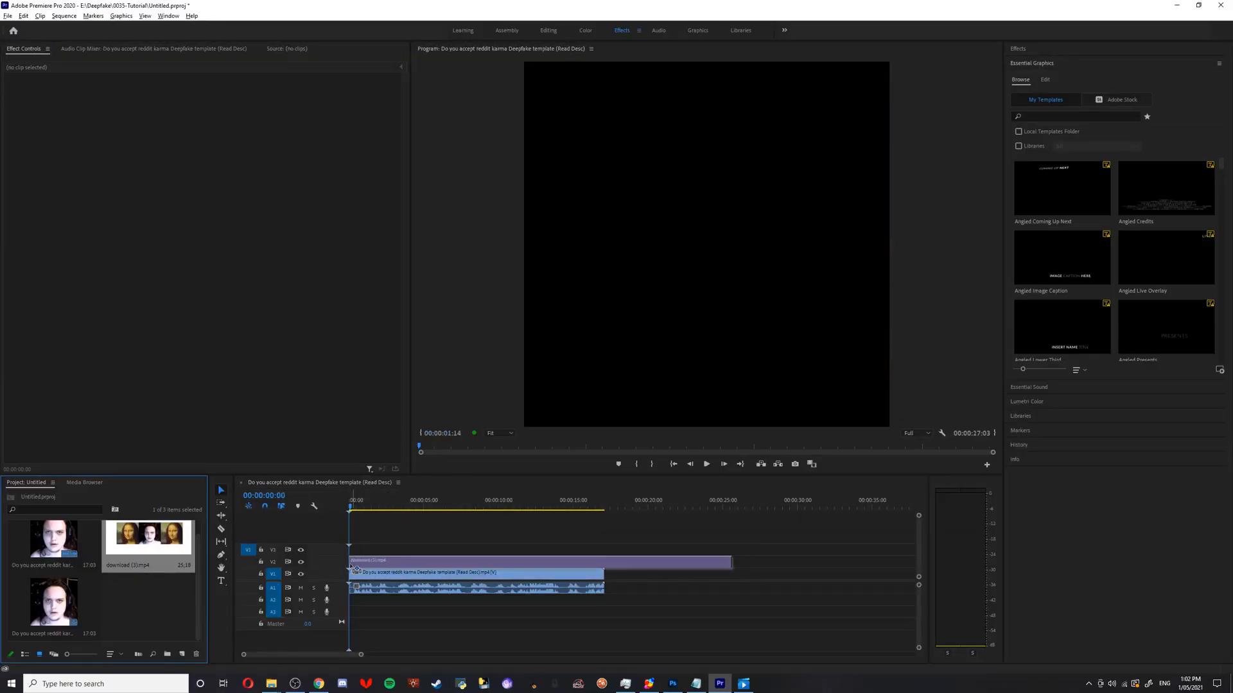
pyautogui.click(541, 561)
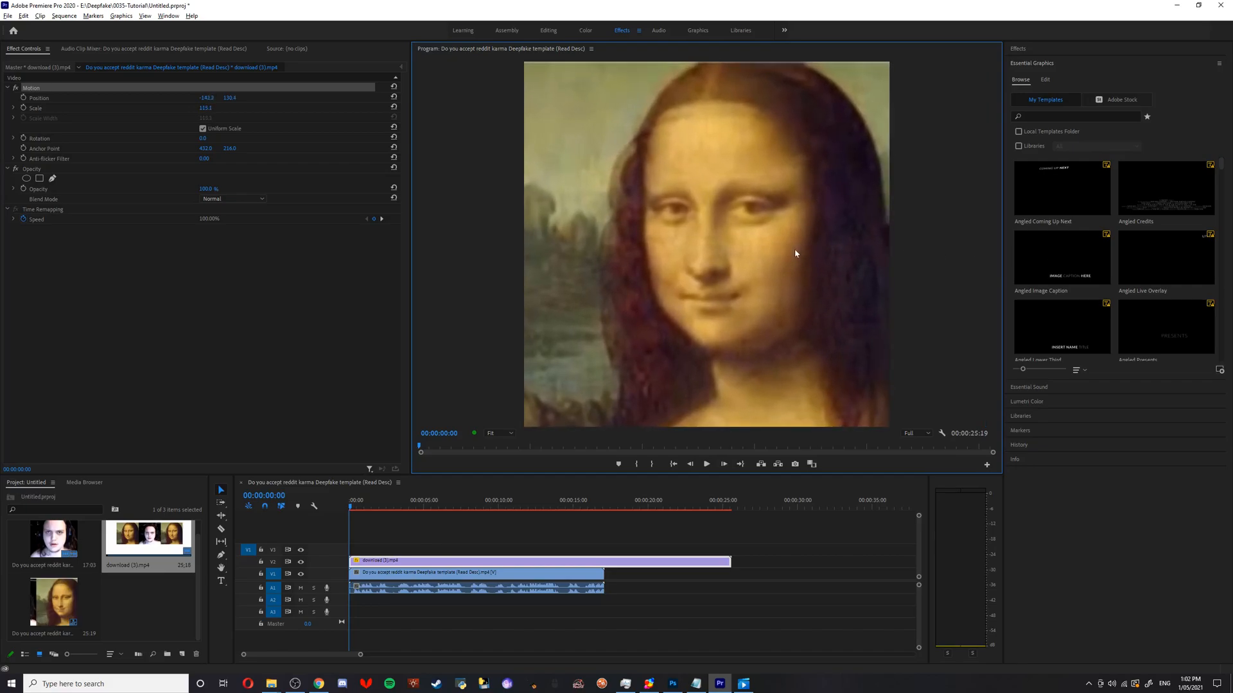
pyautogui.click(645, 592)
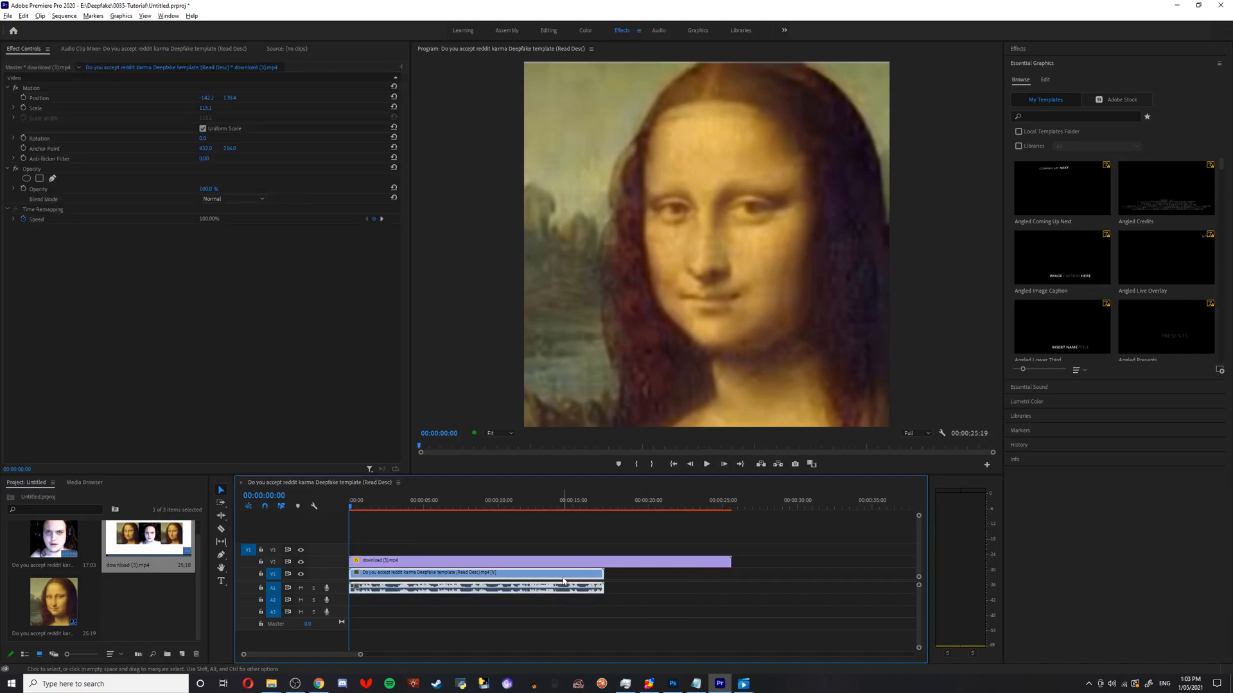
pyautogui.click(475, 572)
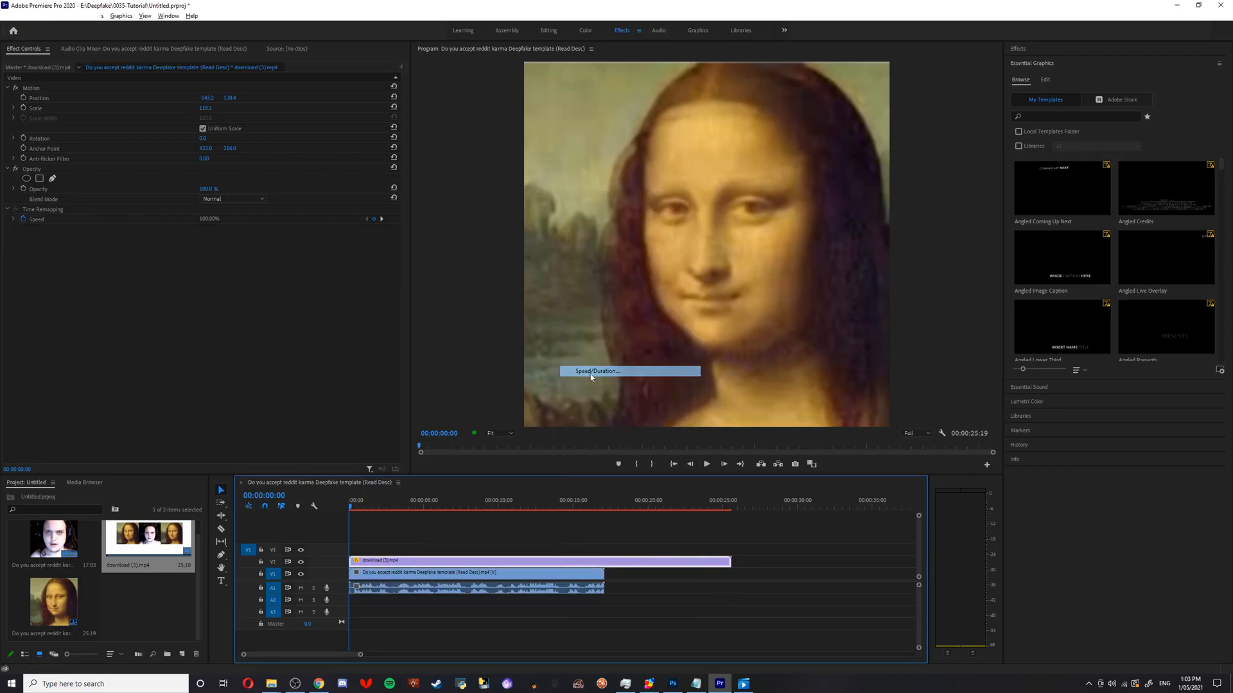
pyautogui.click(596, 371)
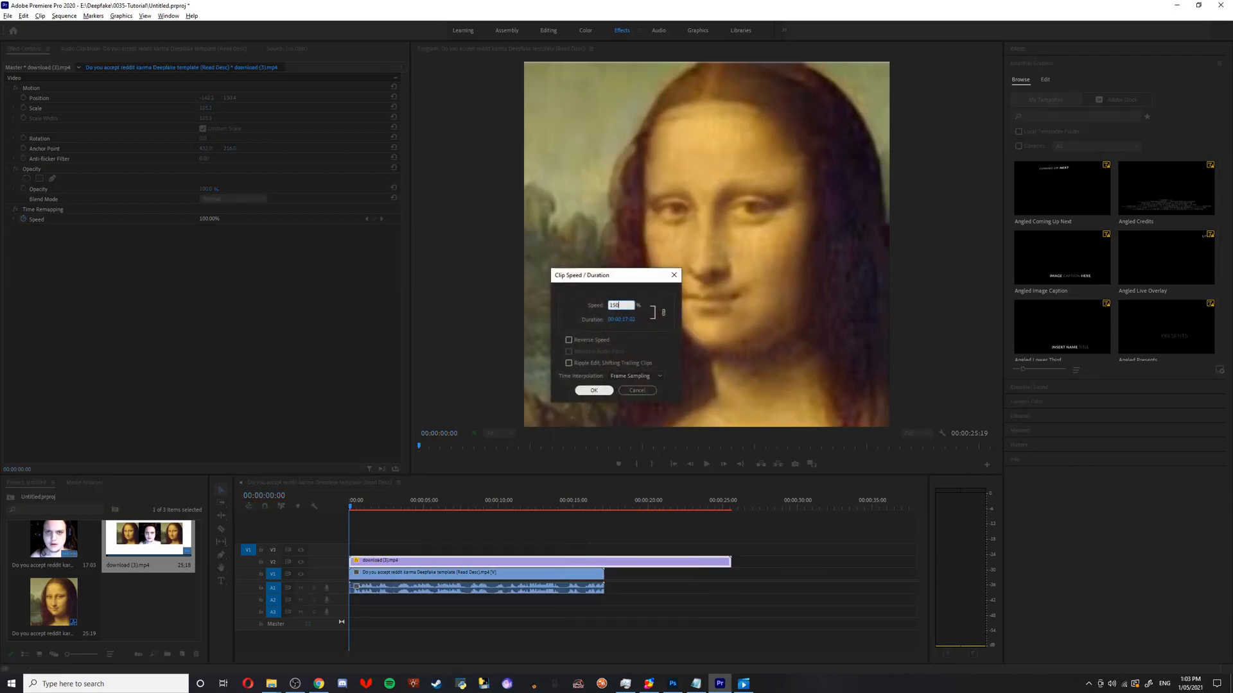
pyautogui.click(593, 391)
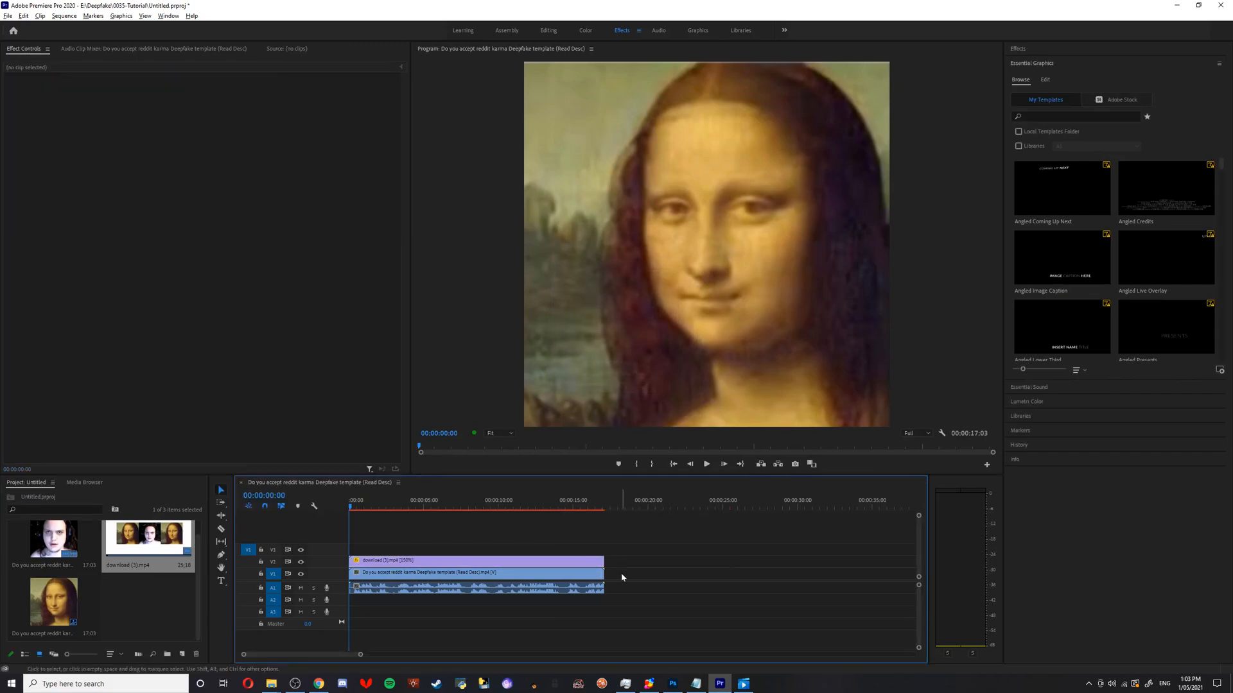
pyautogui.click(705, 464)
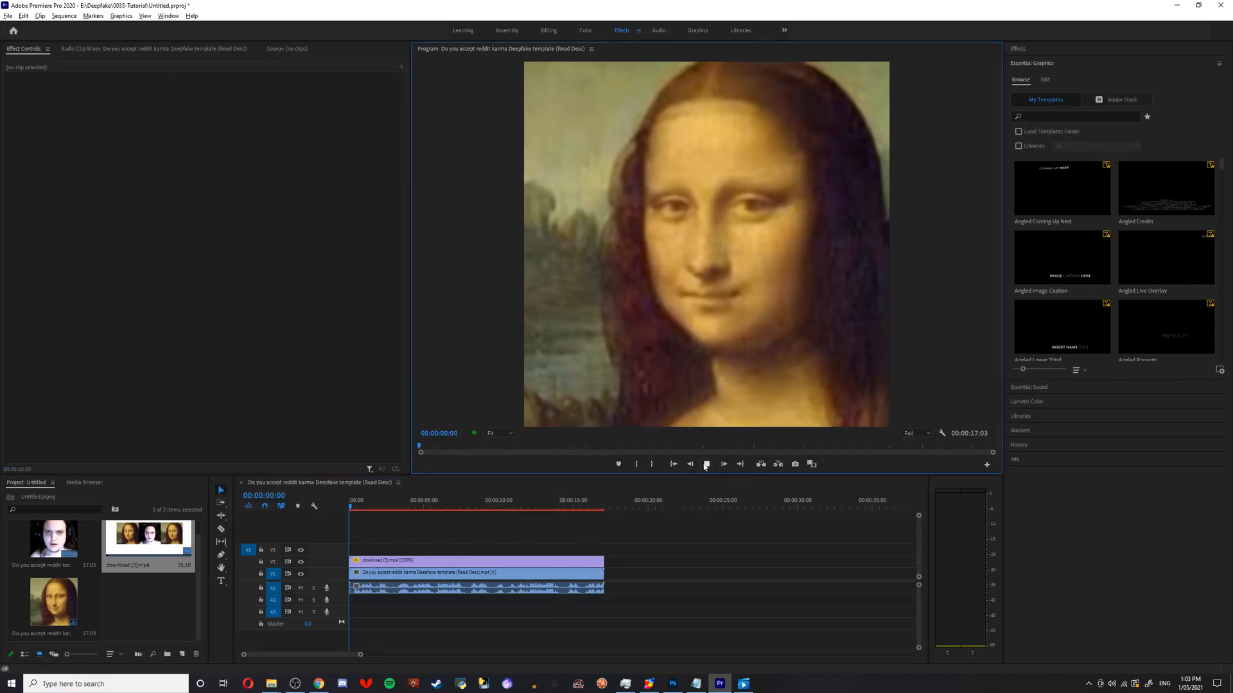
pyautogui.click(705, 463)
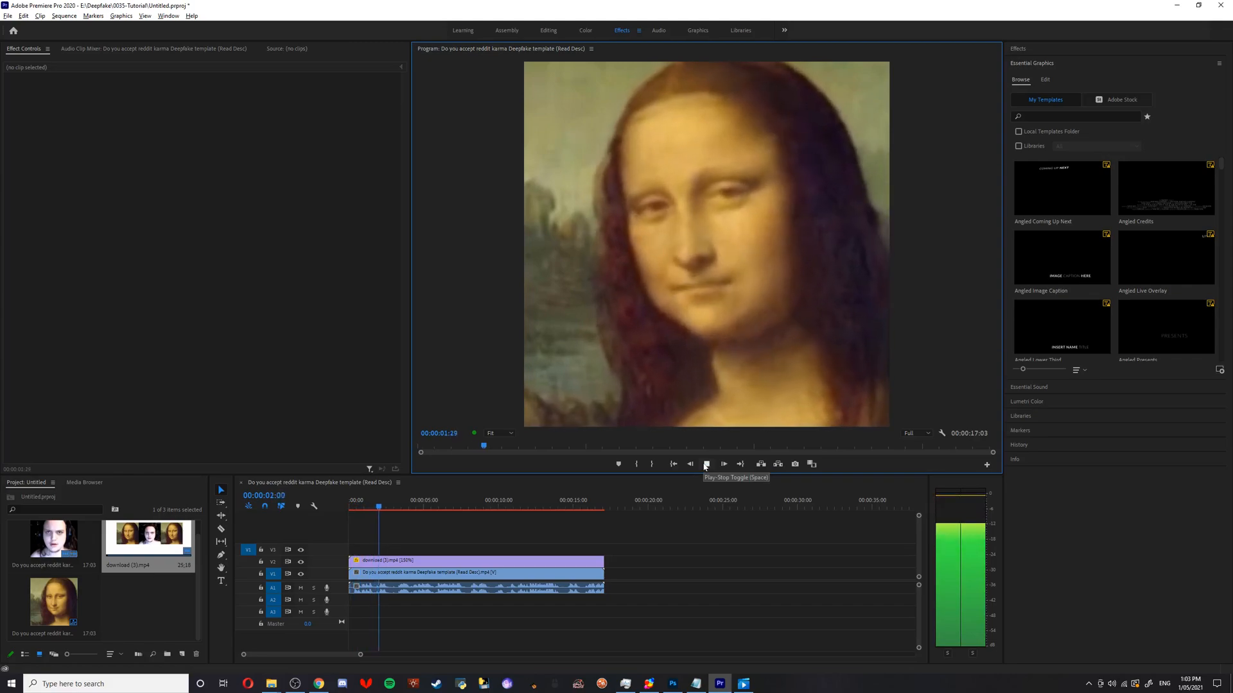
pyautogui.click(705, 463)
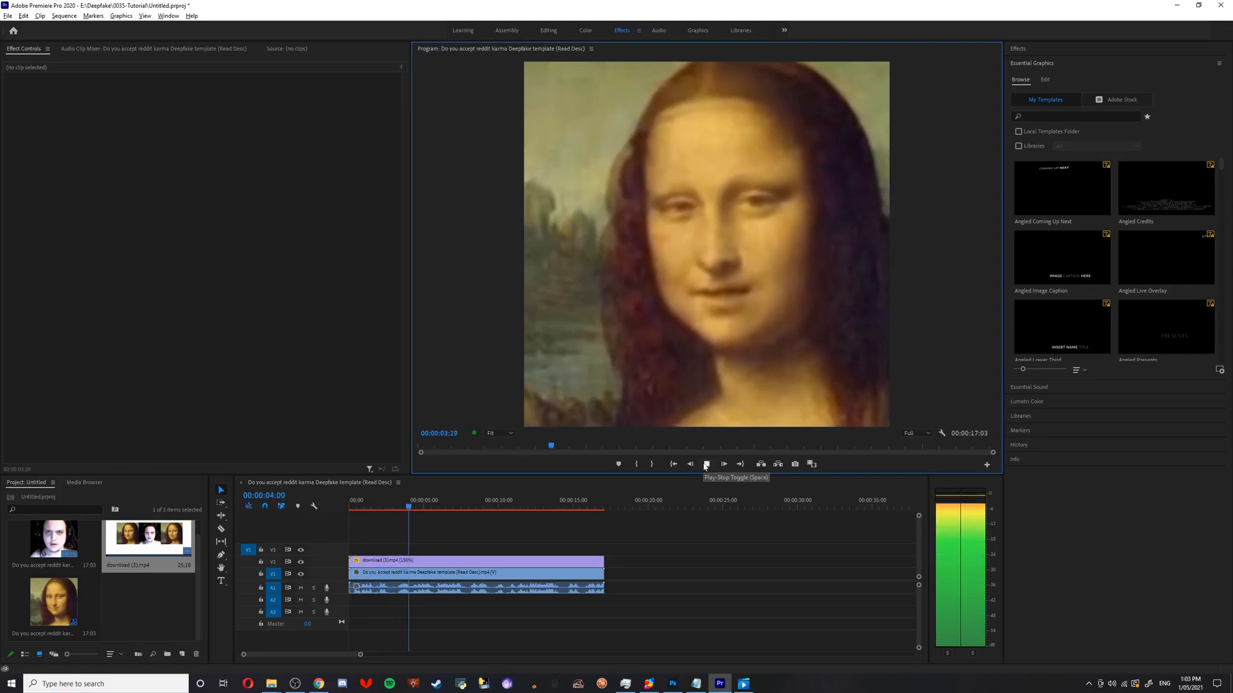
pyautogui.click(704, 463)
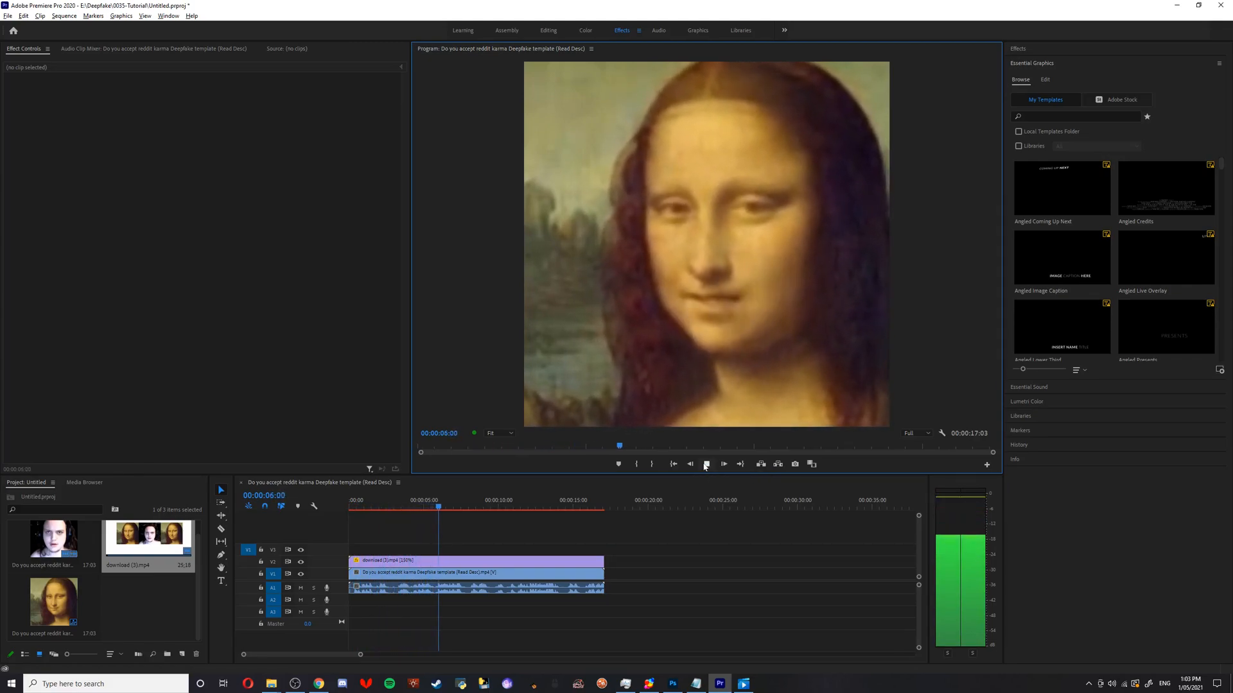
pyautogui.click(705, 464)
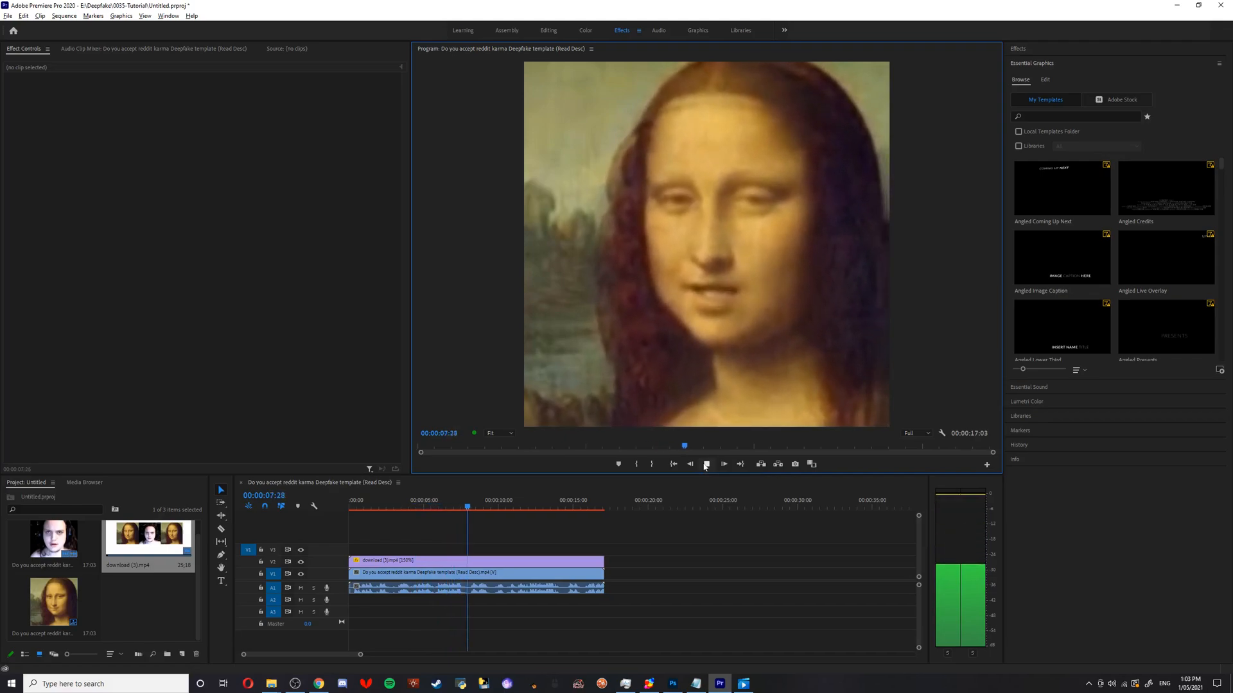
pyautogui.click(705, 463)
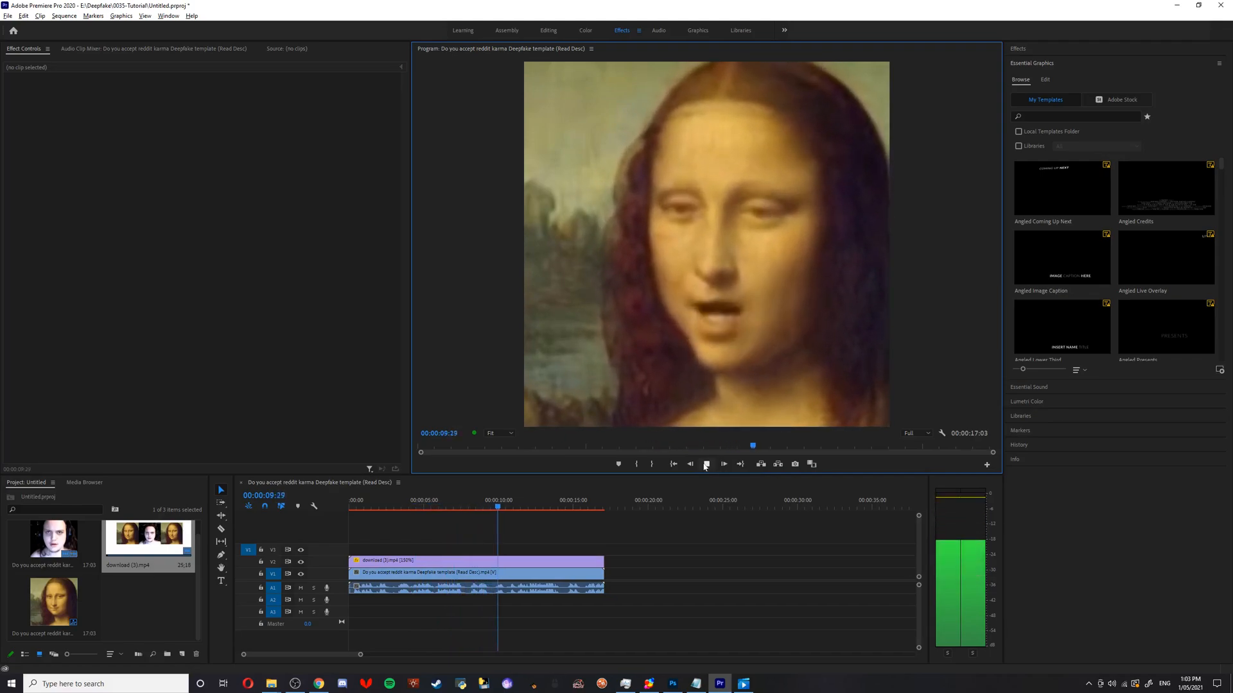
pyautogui.click(705, 464)
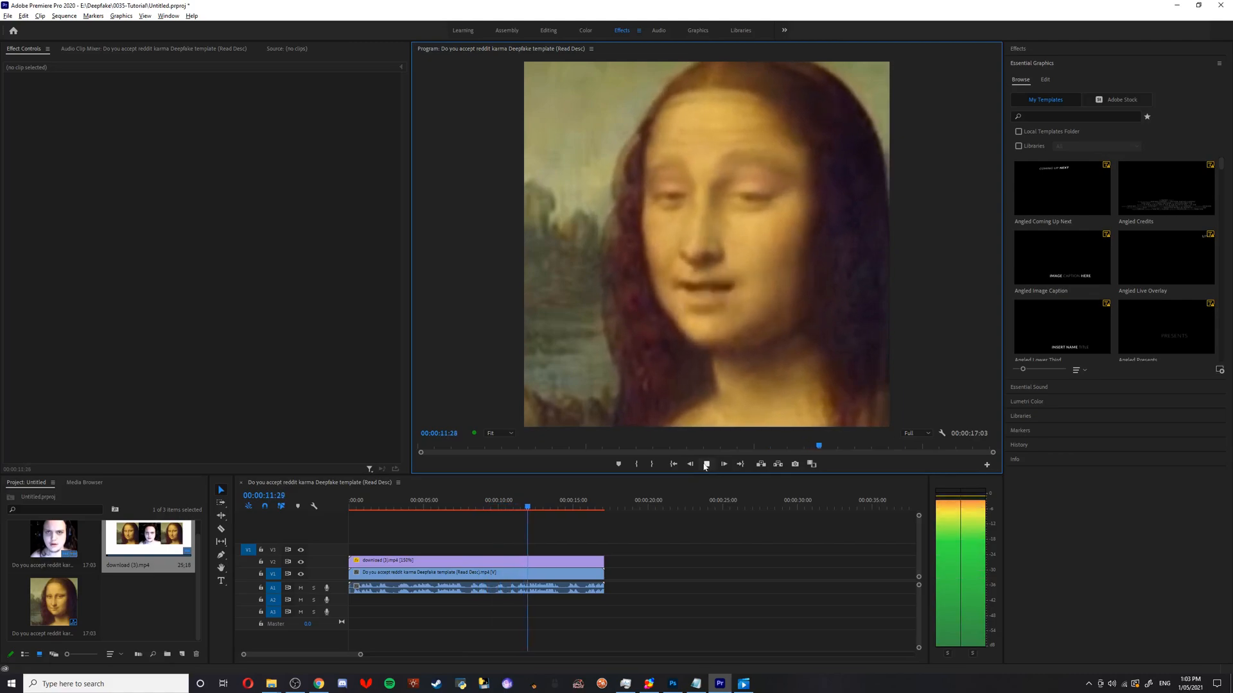
pyautogui.click(705, 463)
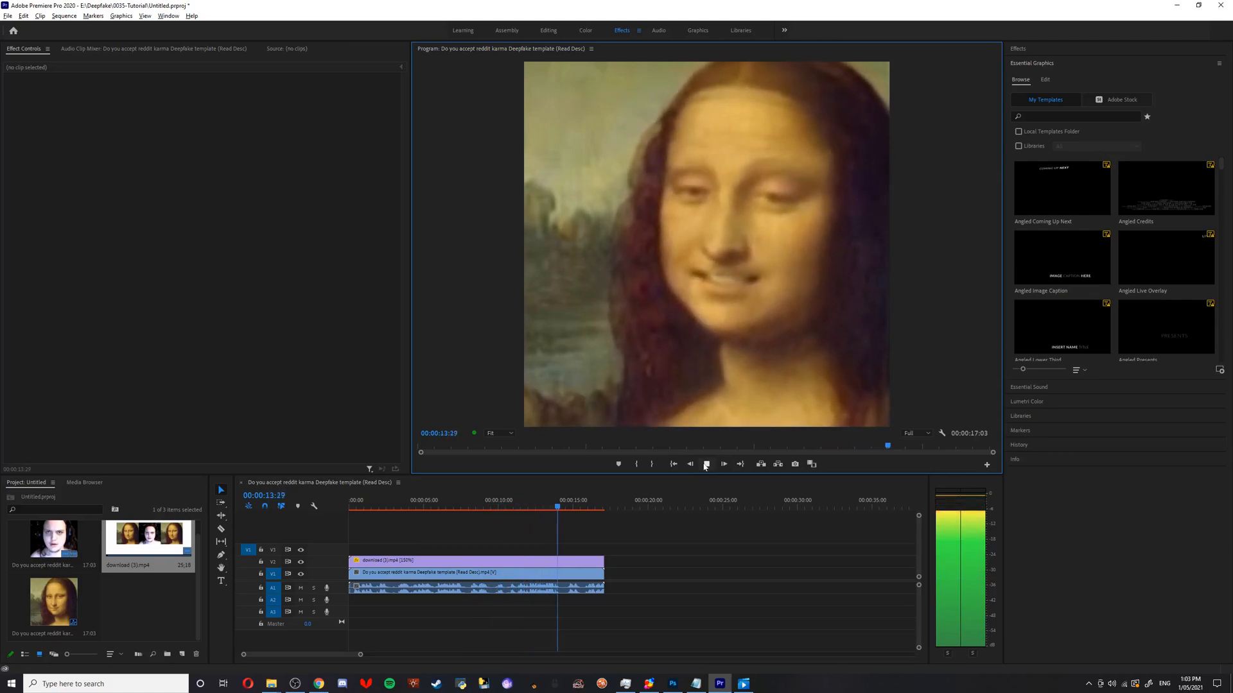
pyautogui.click(723, 464)
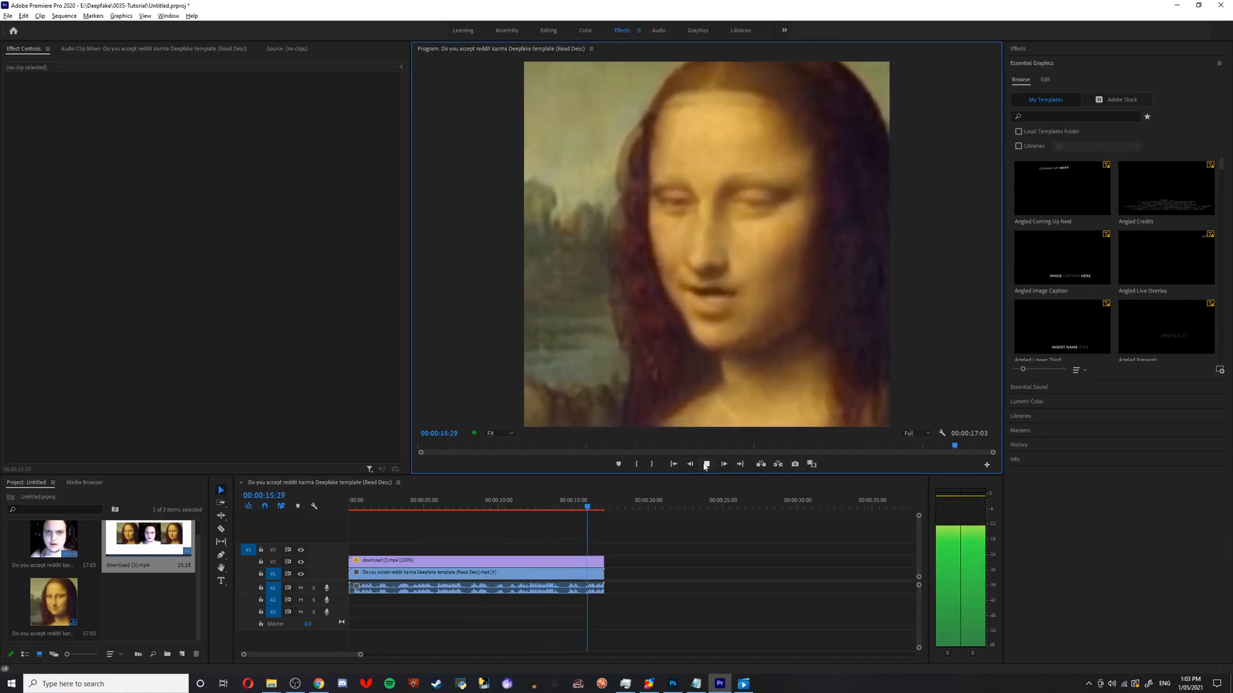